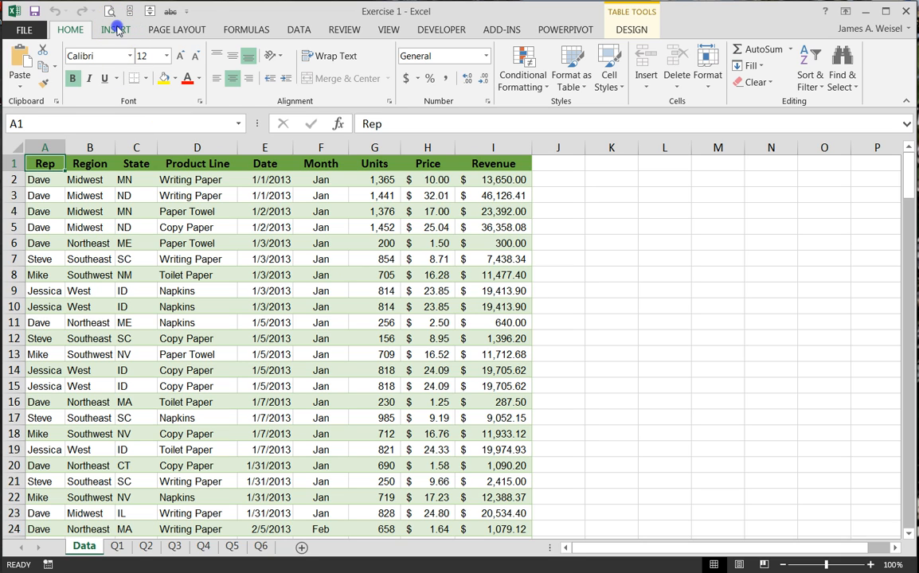
- Insert a PivotTable from Table1 on a new sheet, summing Revenue by State rows and Product Line columns
click(116, 30)
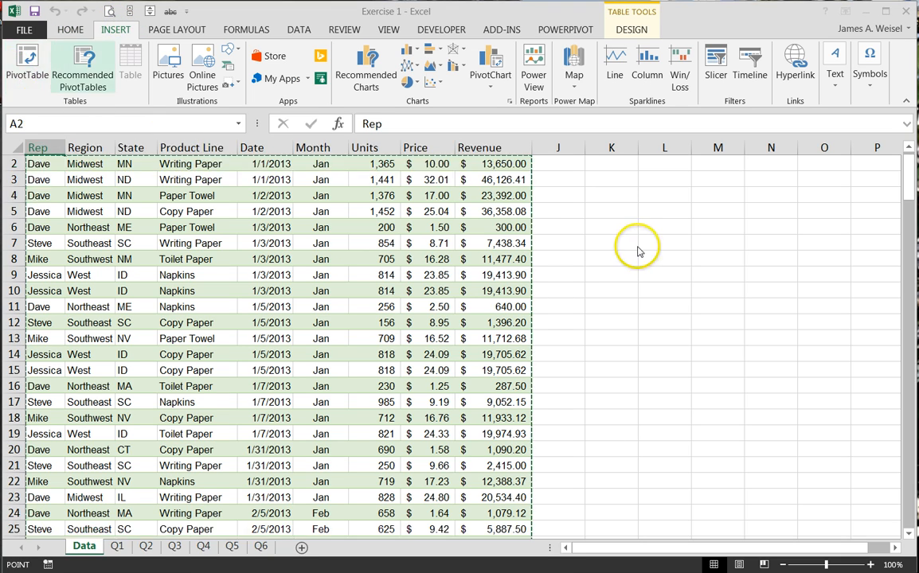
click(26, 64)
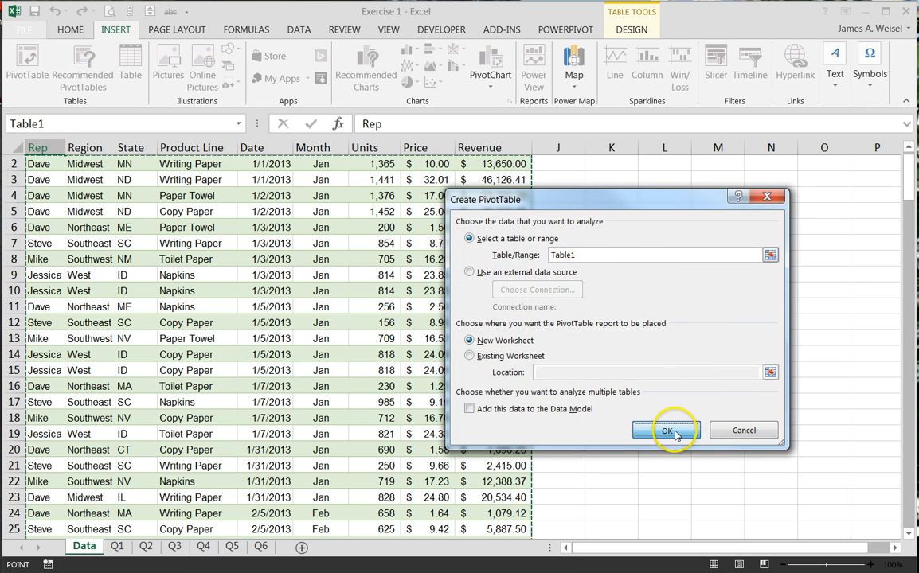
click(667, 430)
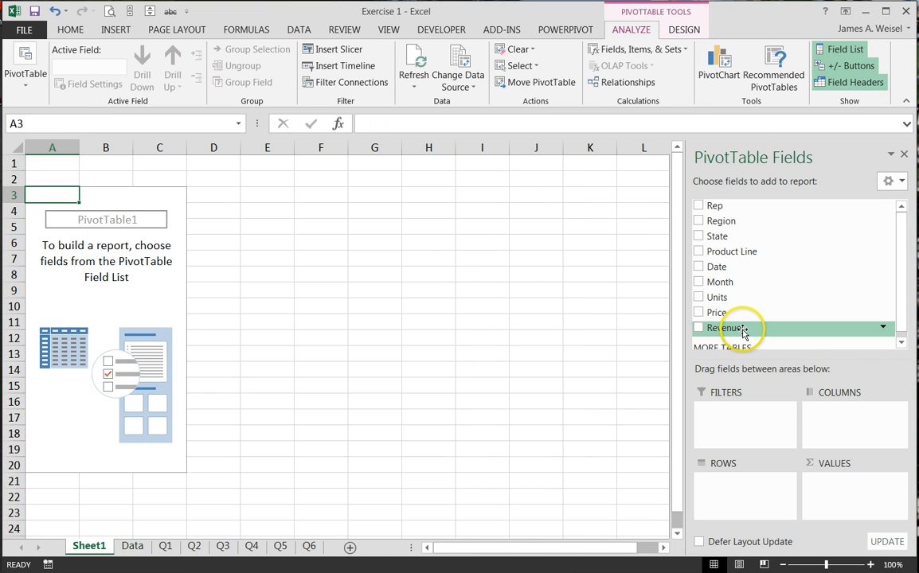
click(699, 327)
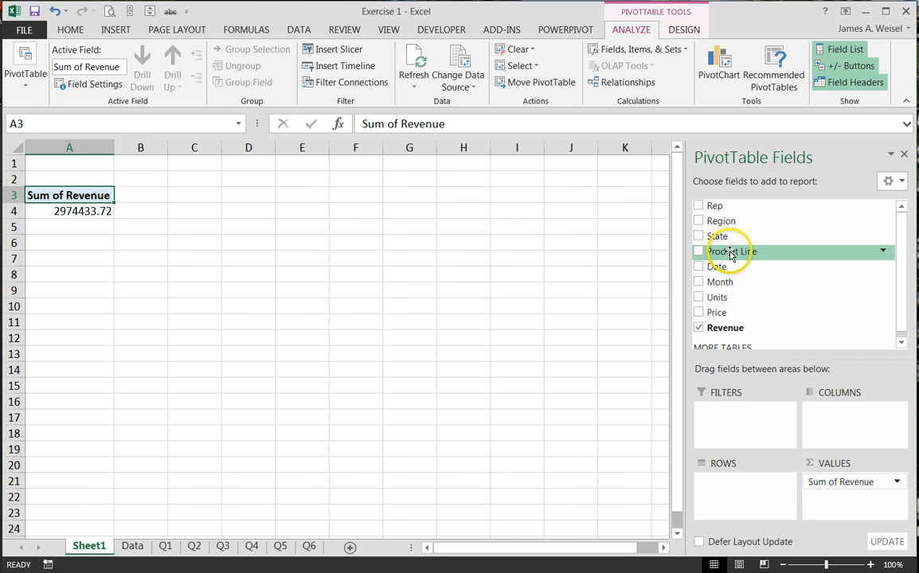
click(699, 251)
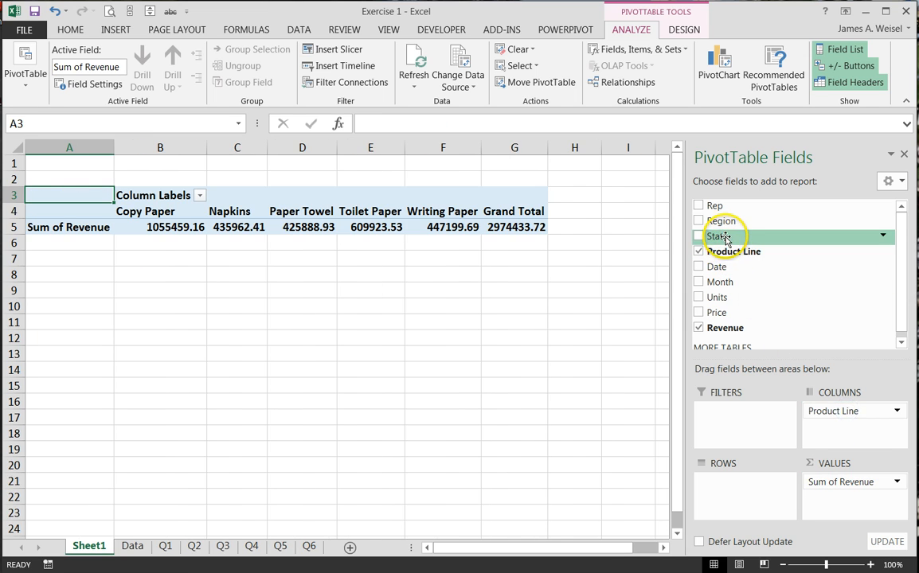
click(699, 235)
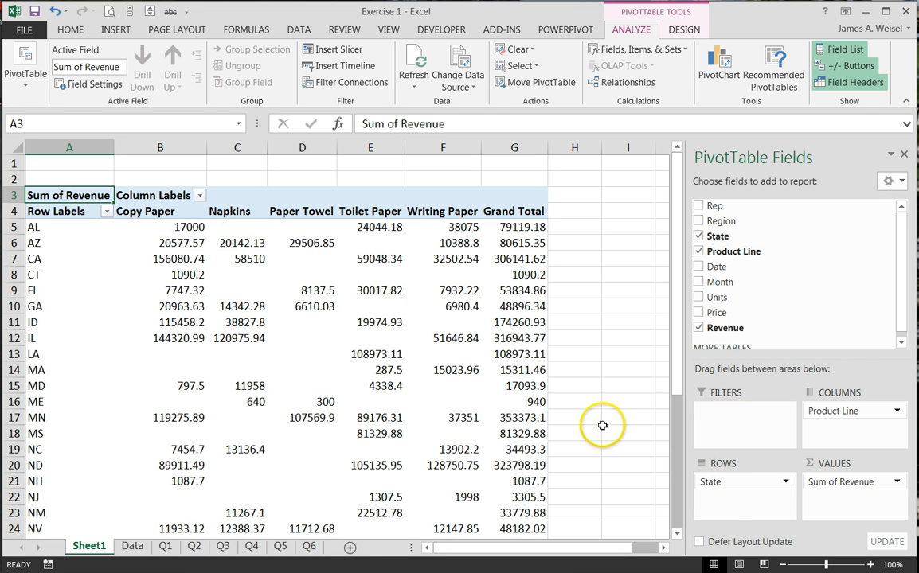
mouse_move(426, 344)
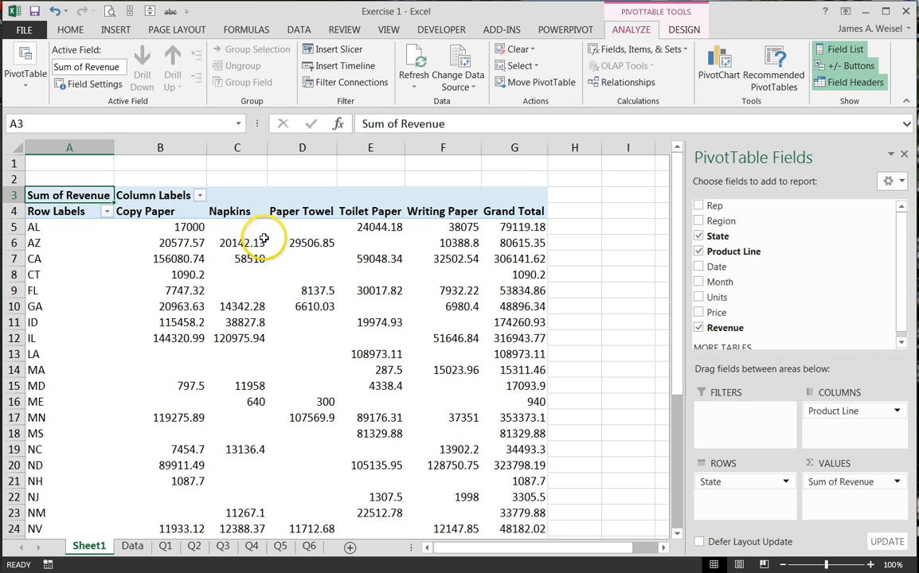
mouse_move(316, 365)
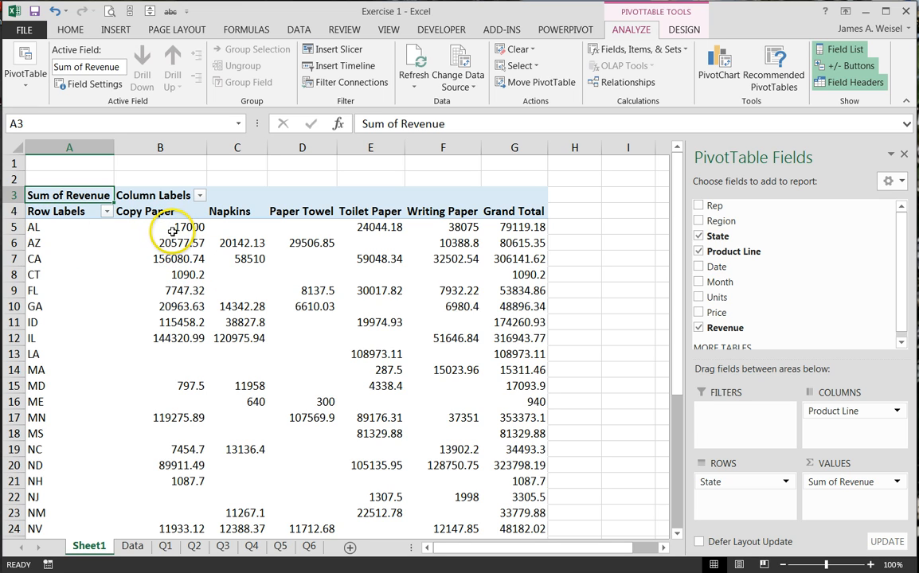
mouse_move(169, 227)
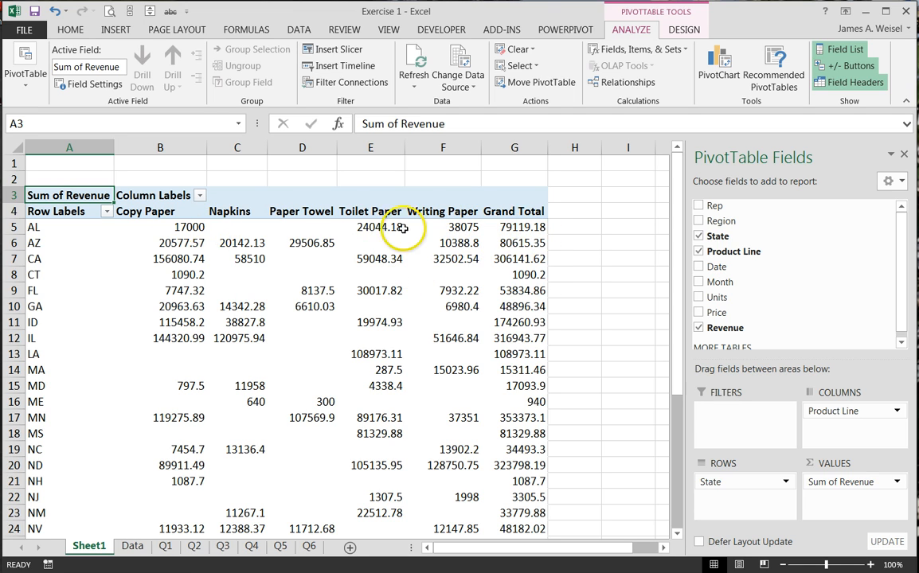
mouse_move(223, 231)
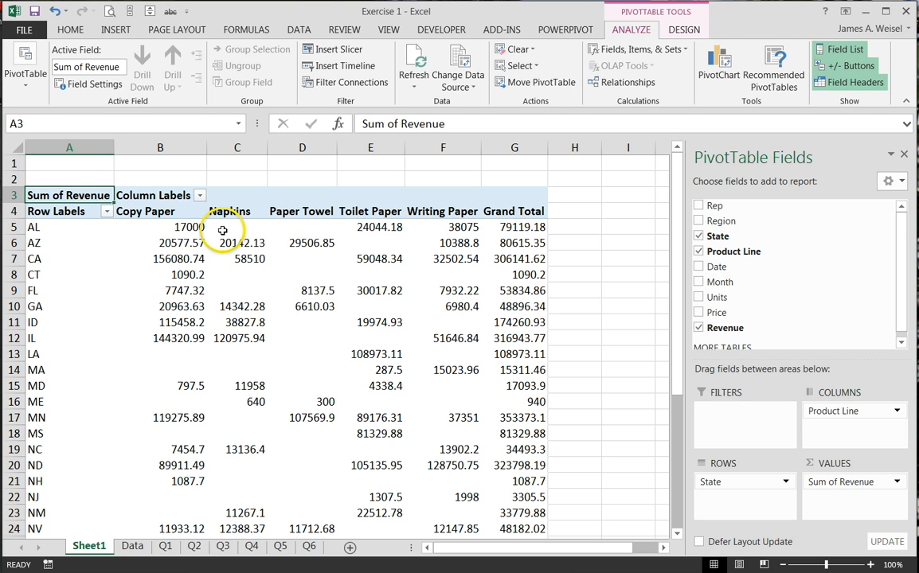
mouse_move(237, 229)
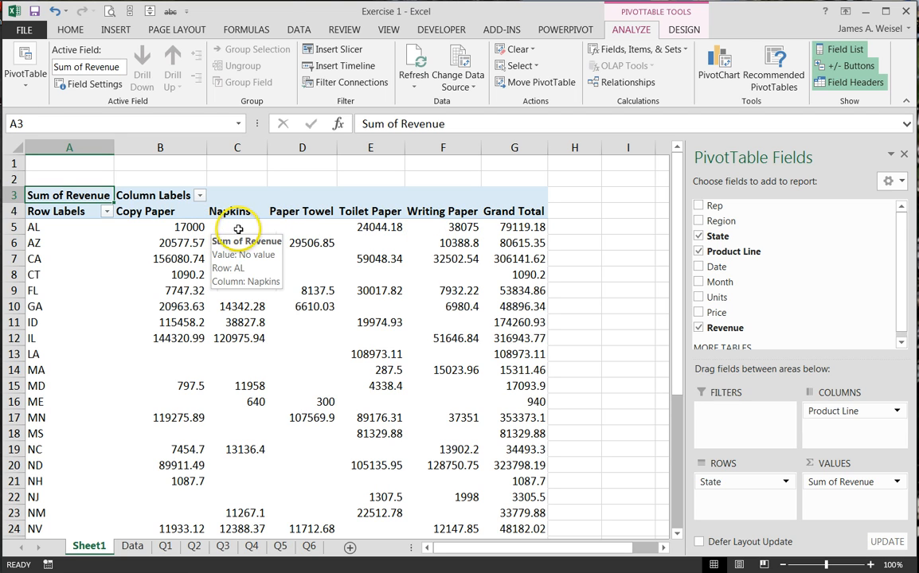
mouse_move(313, 230)
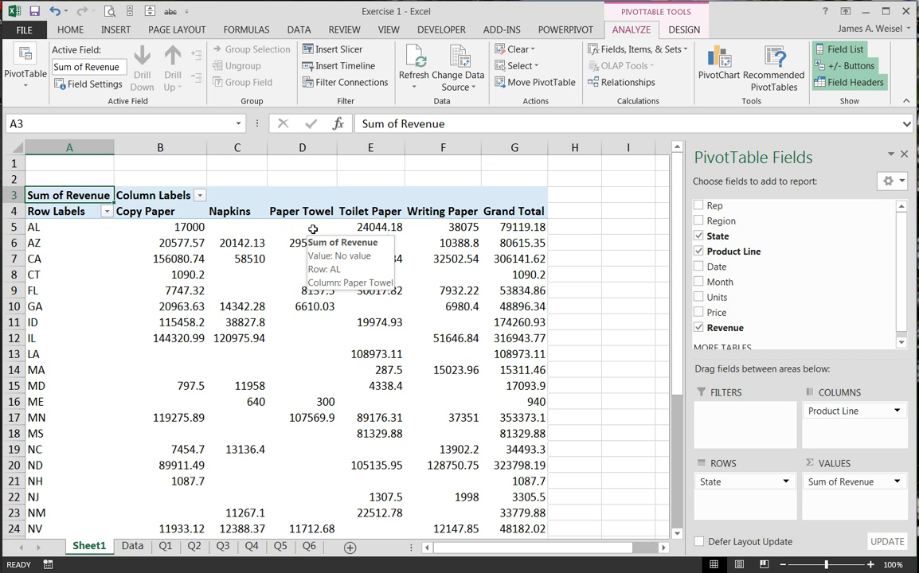
mouse_move(189, 274)
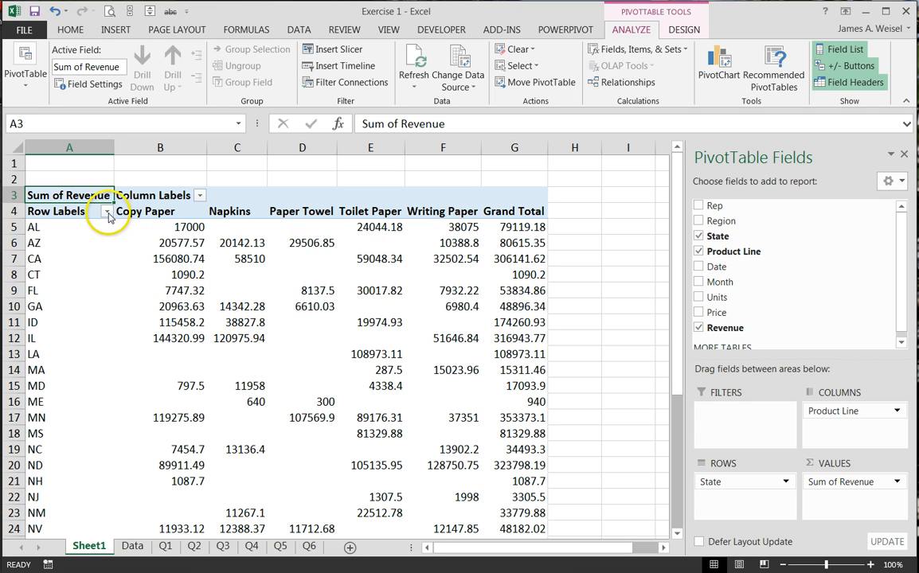
click(109, 211)
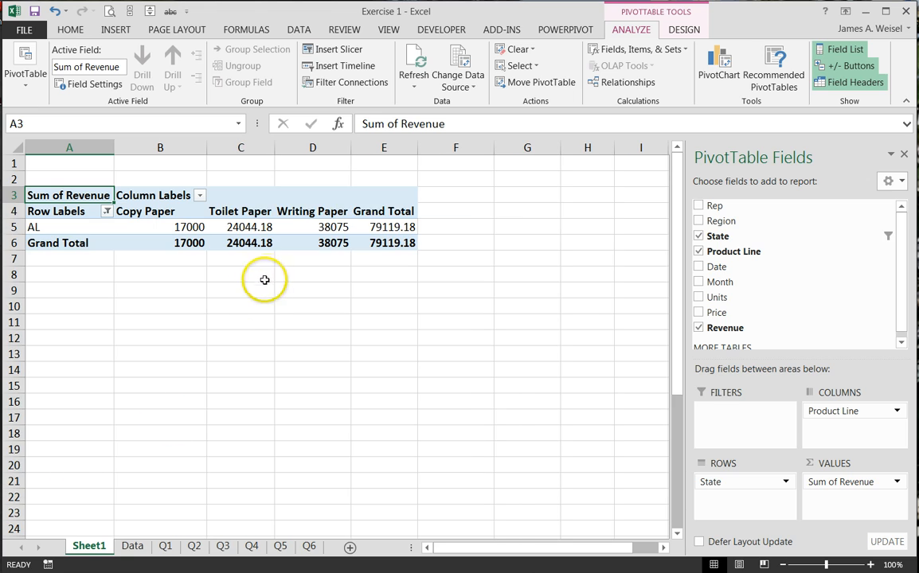
mouse_move(240, 297)
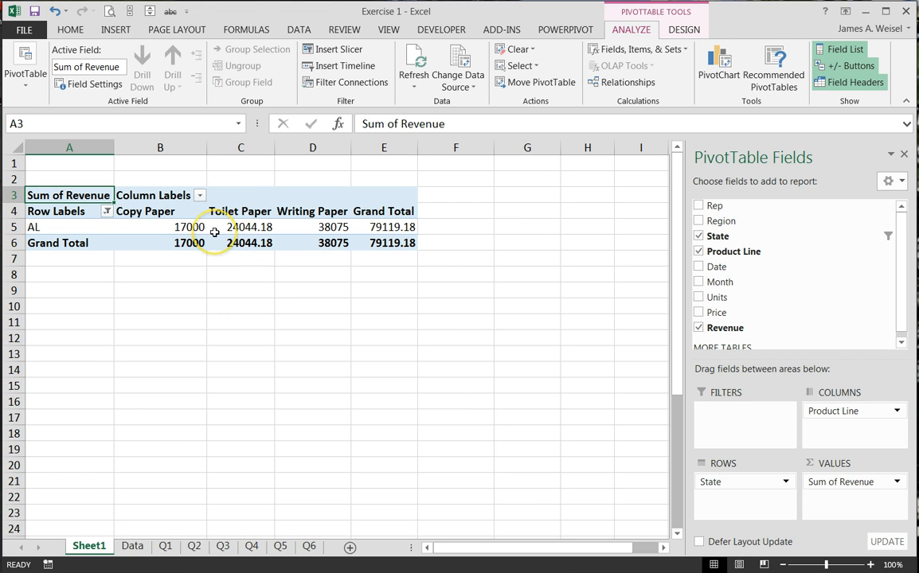
mouse_move(240, 227)
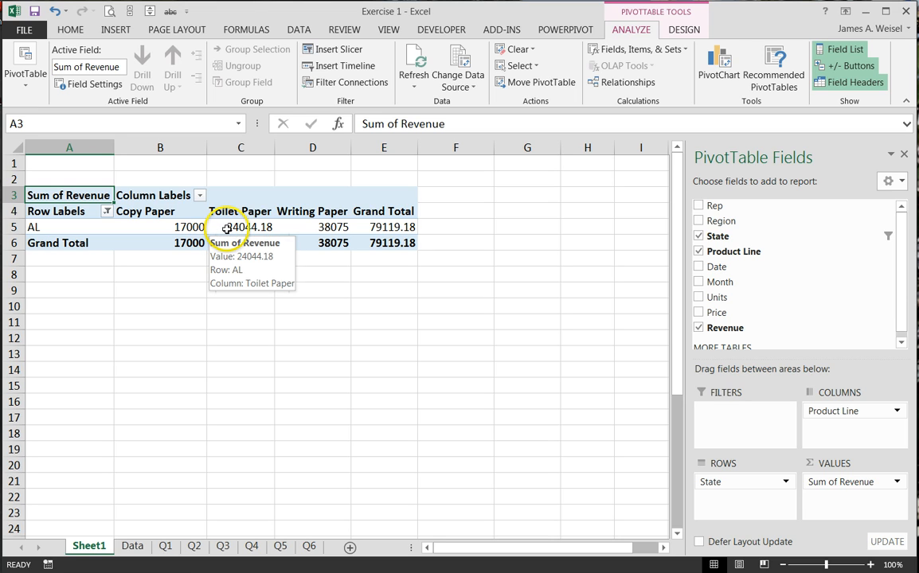
mouse_move(240, 227)
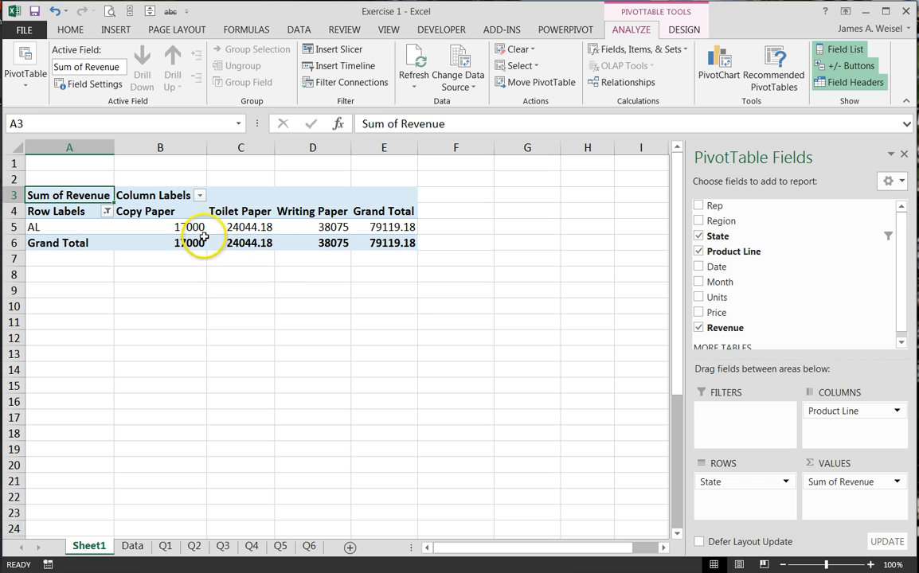
mouse_move(253, 227)
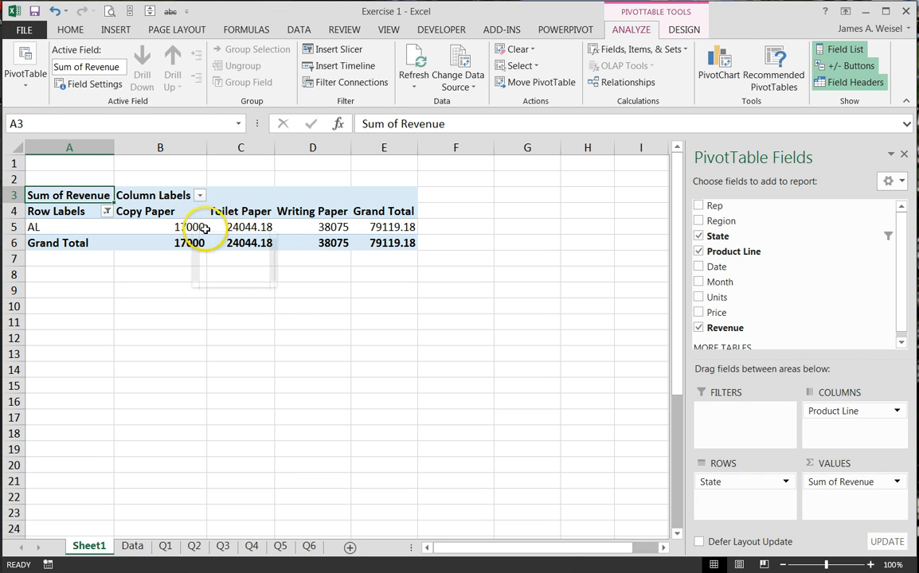
mouse_move(240, 227)
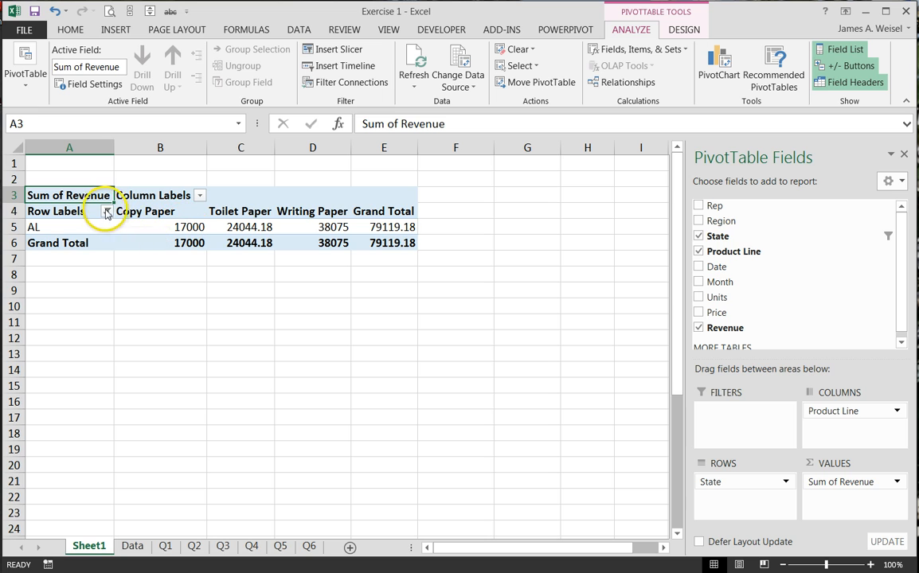
click(108, 211)
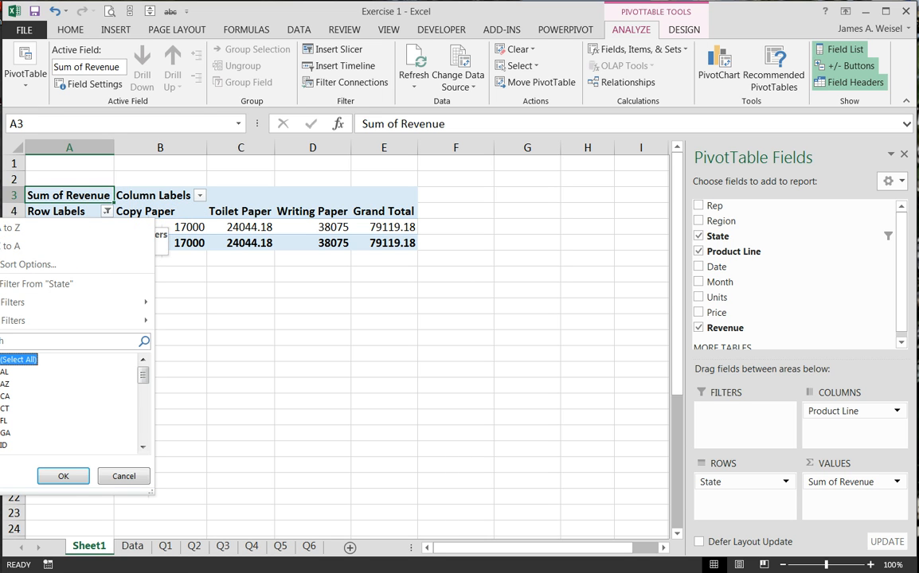
click(63, 475)
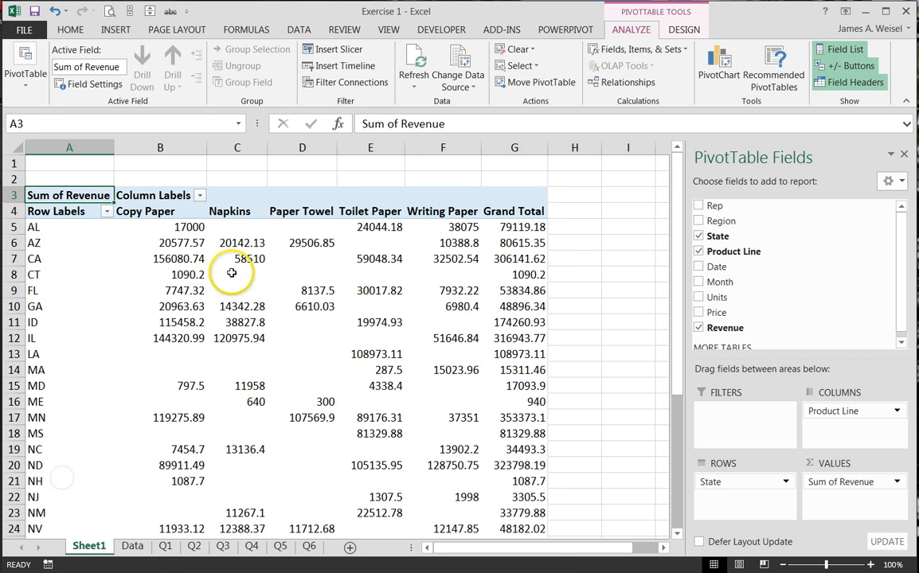
mouse_move(379, 275)
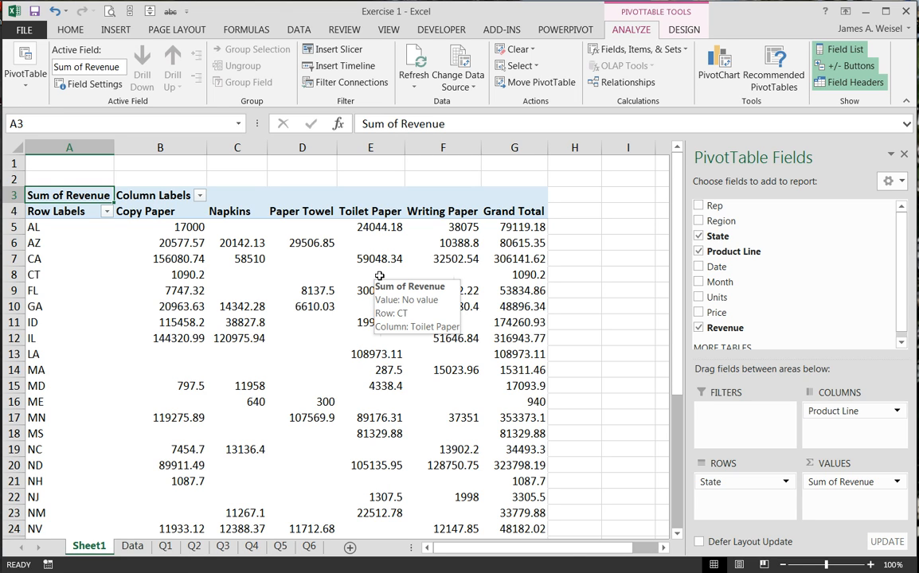
mouse_move(351, 312)
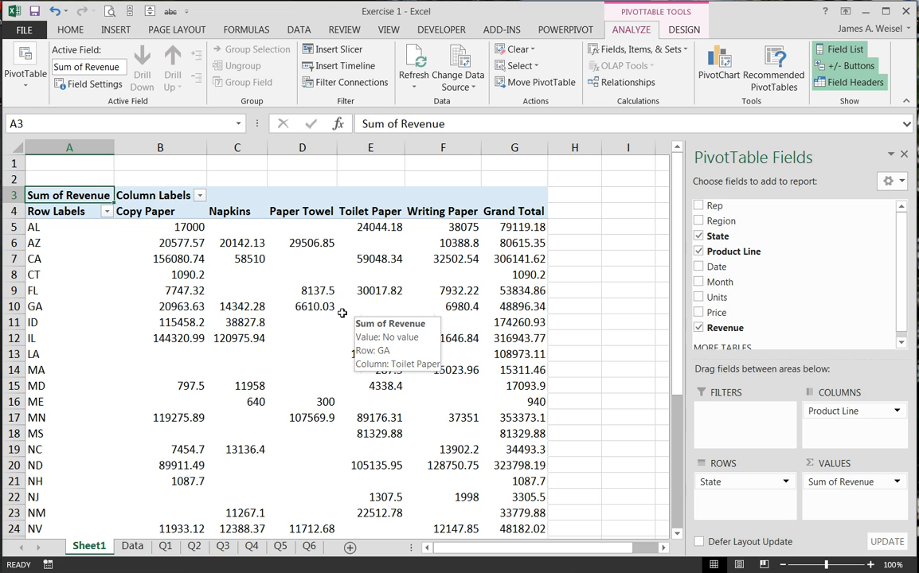
mouse_move(313, 342)
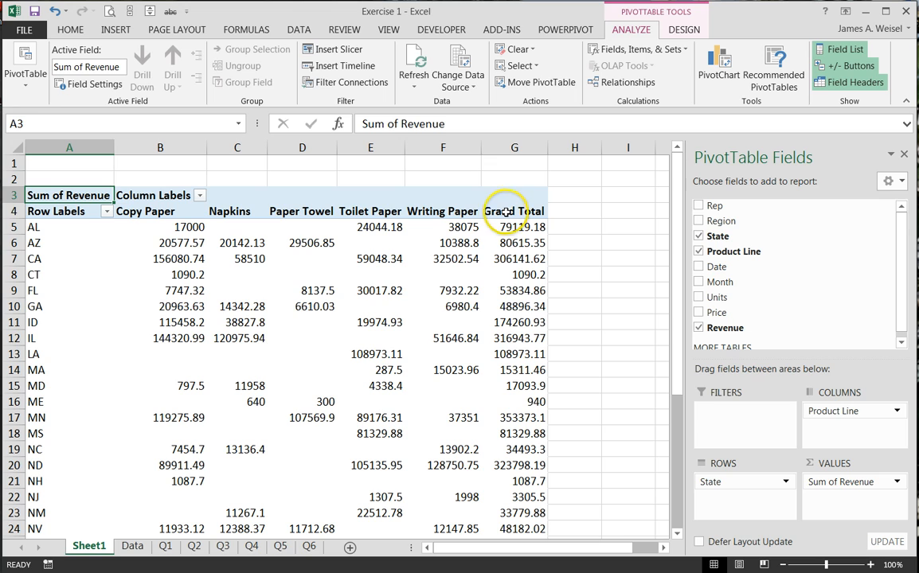
mouse_move(228, 211)
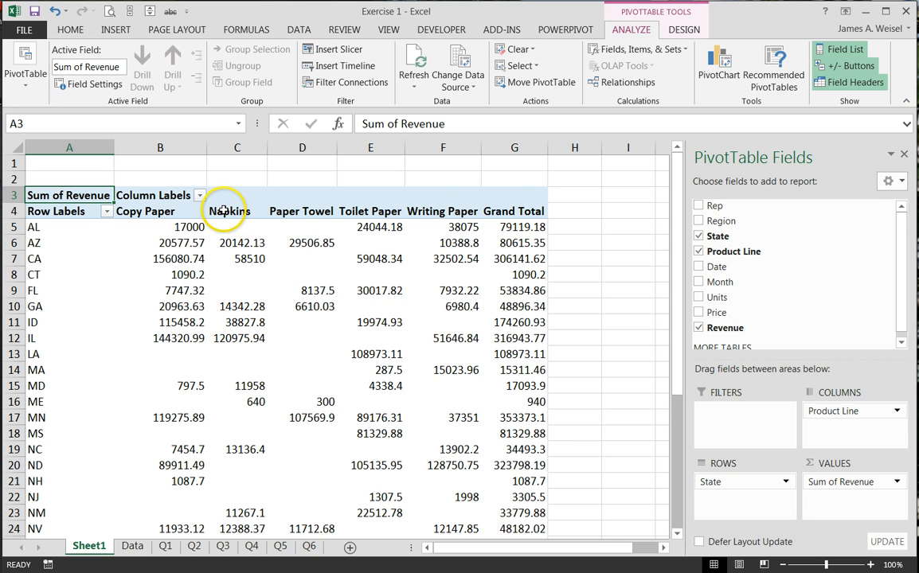
mouse_move(494, 390)
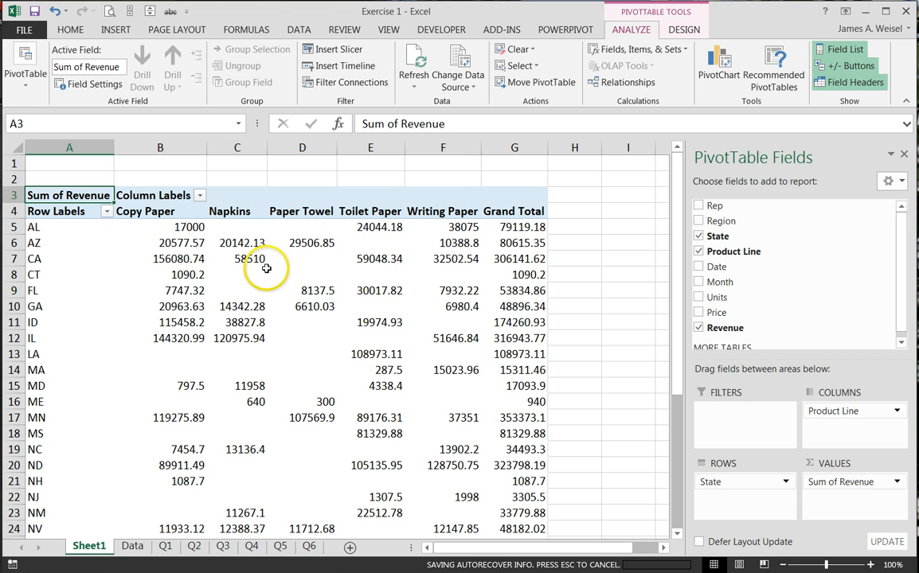
mouse_move(311, 397)
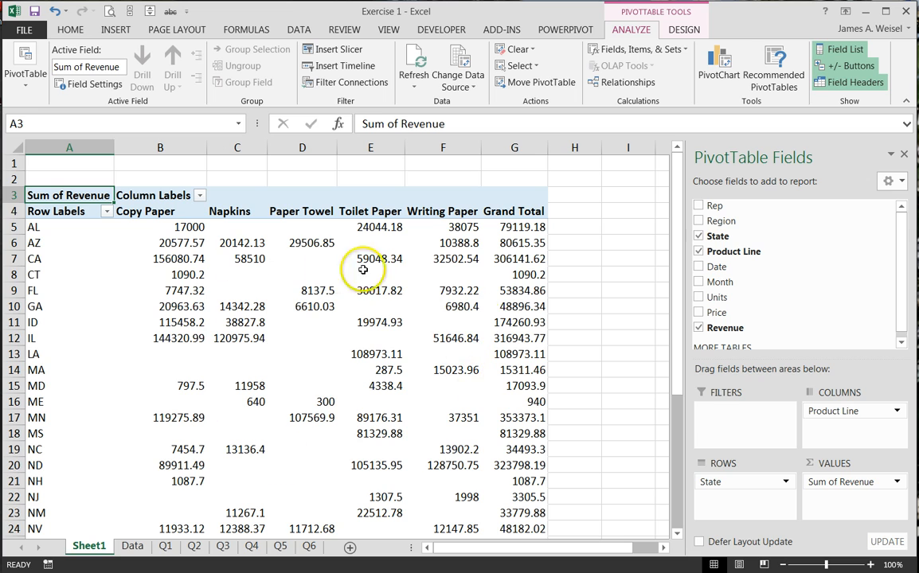
click(301, 290)
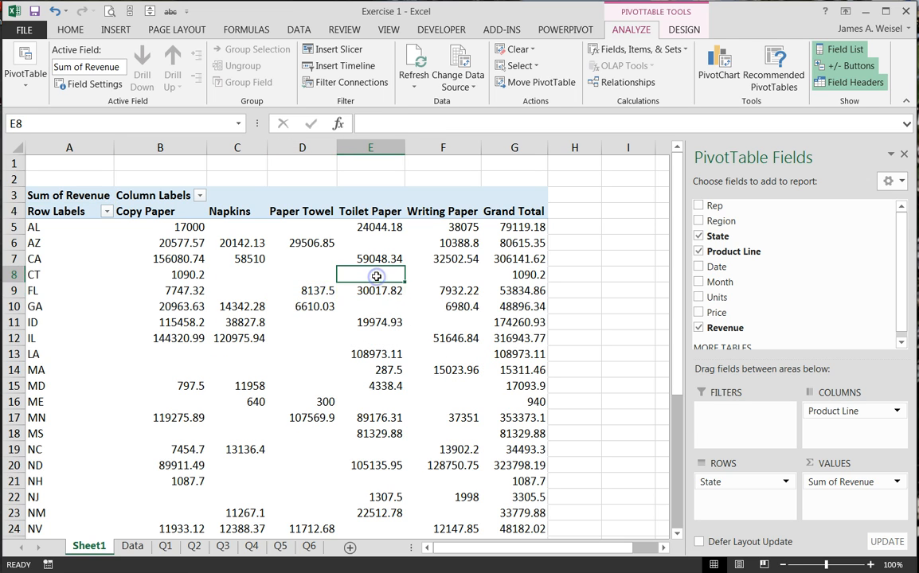
click(370, 290)
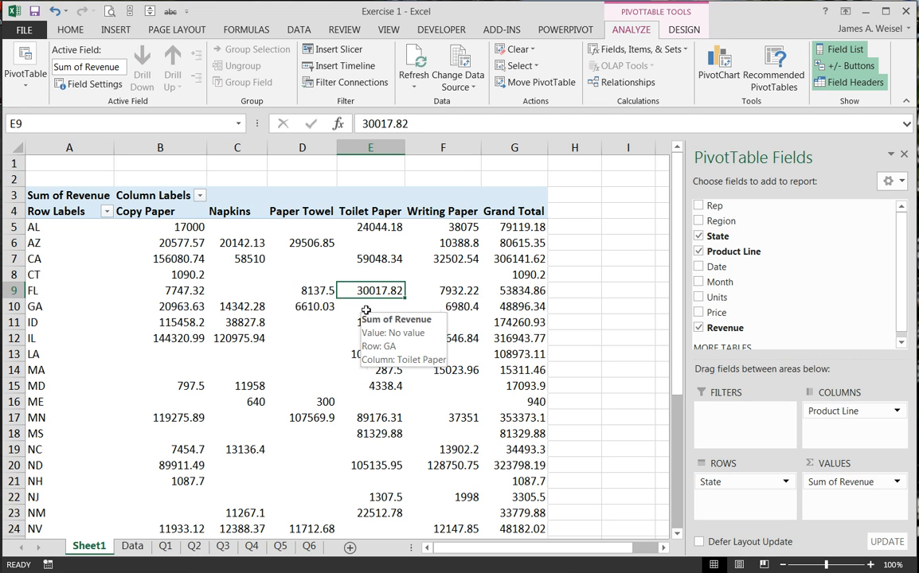
right_click(370, 289)
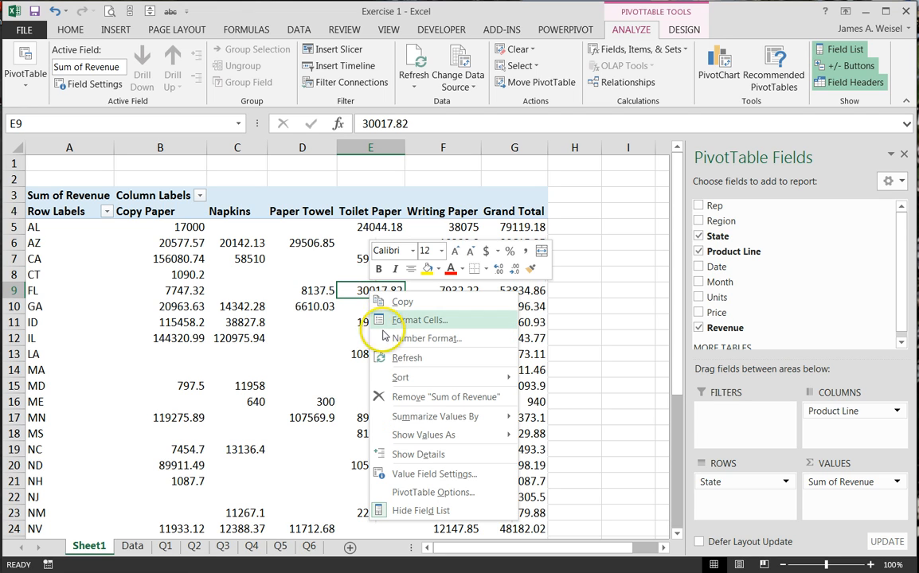
mouse_move(422, 464)
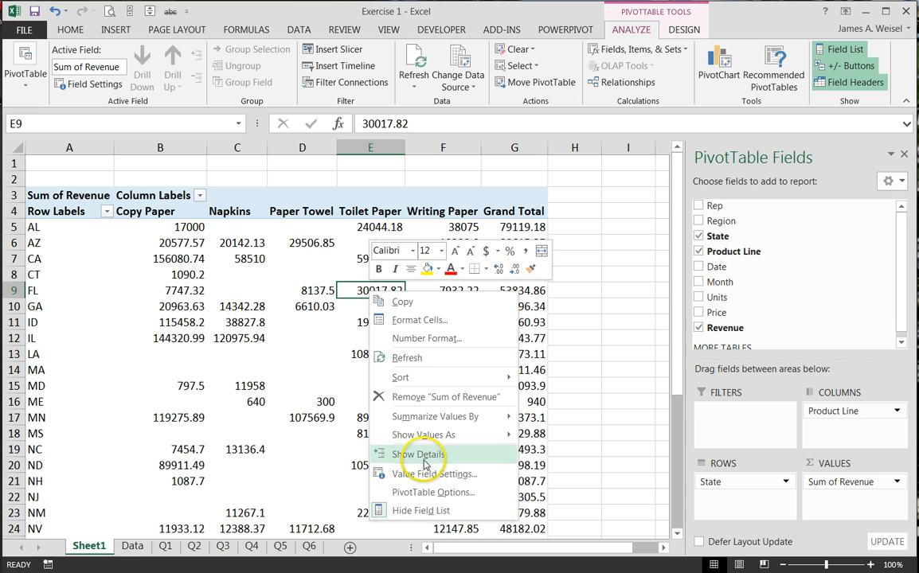
mouse_move(413, 474)
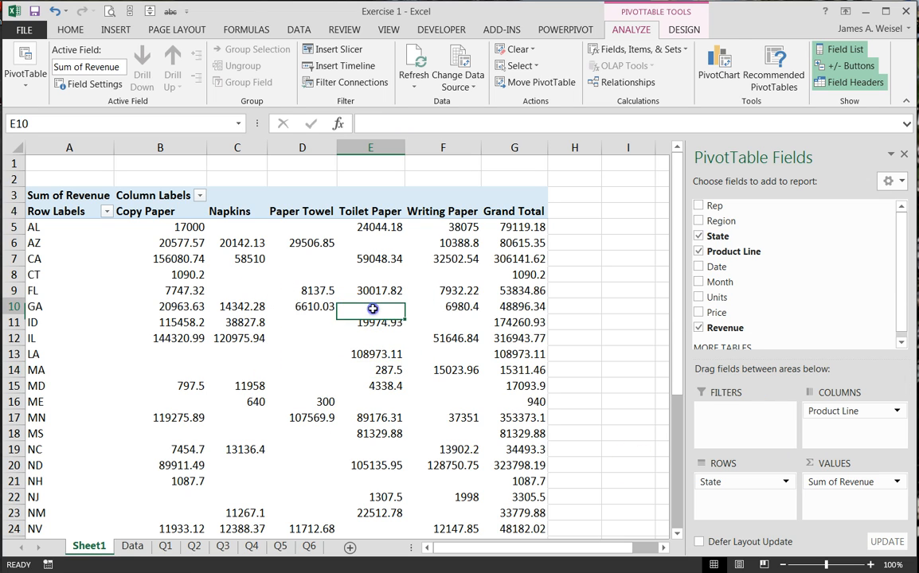
mouse_move(370, 323)
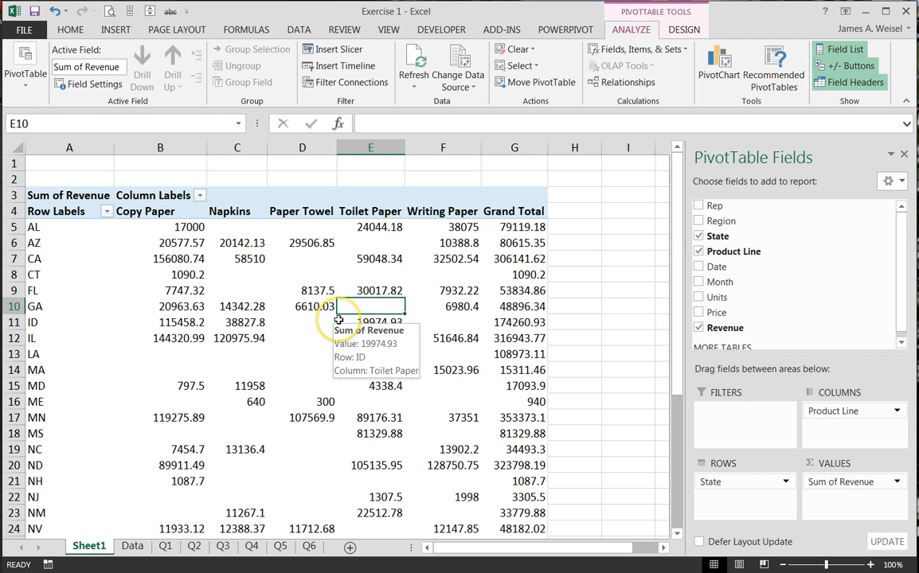
mouse_move(241, 284)
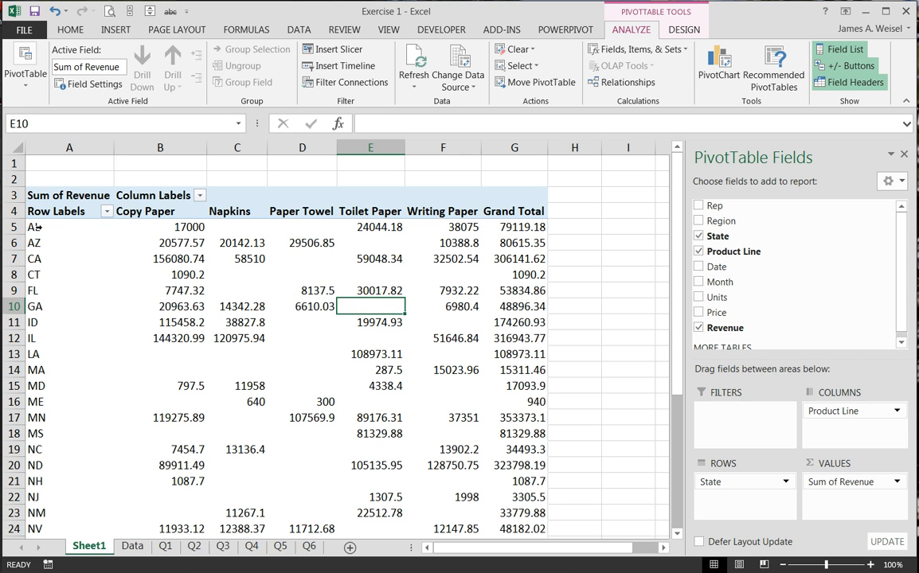
mouse_move(44, 230)
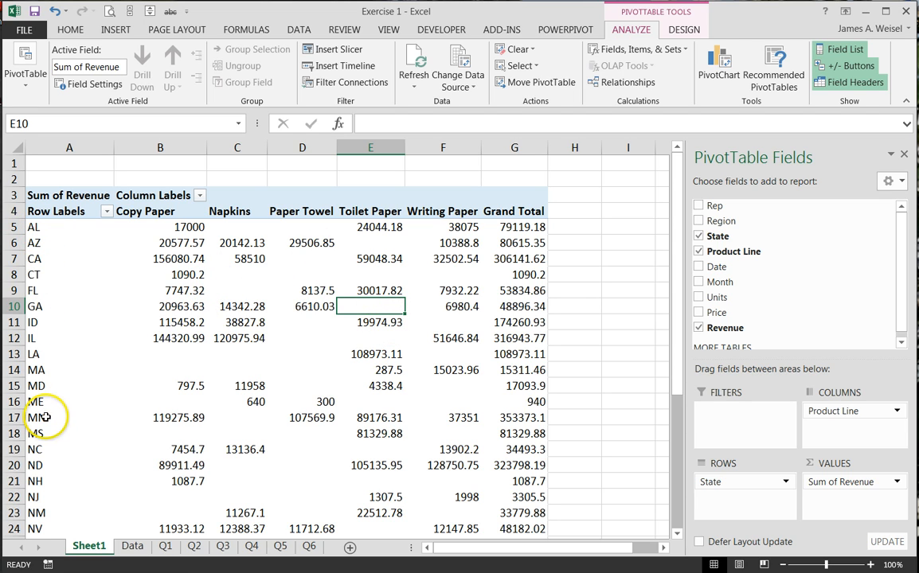
mouse_move(332, 213)
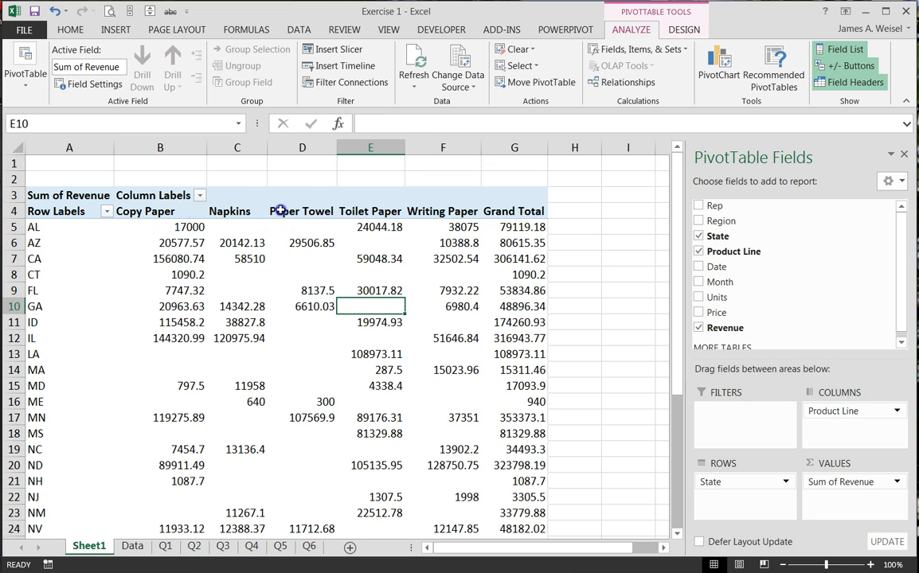
- Turn on 'Show items with no data' in the Product Line field's Layout & Print settings
click(302, 211)
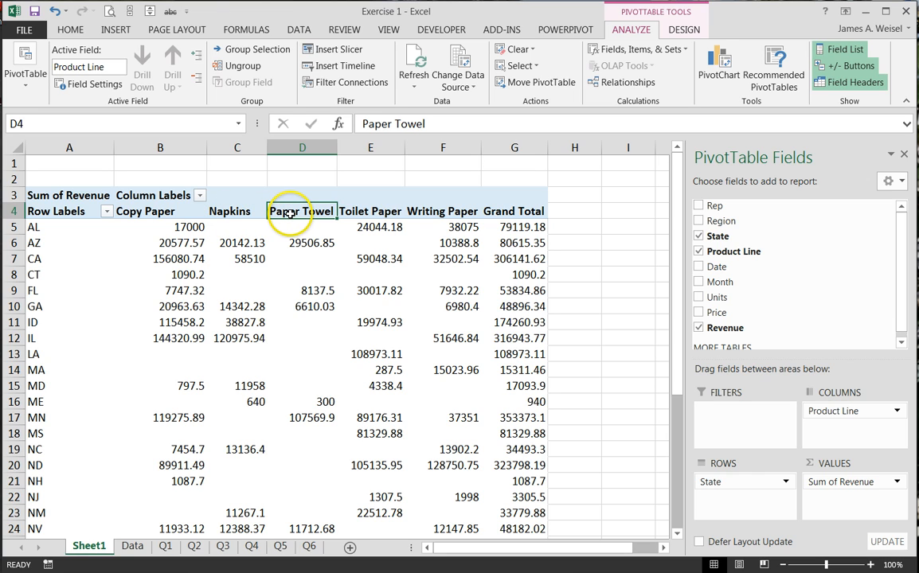
right_click(287, 211)
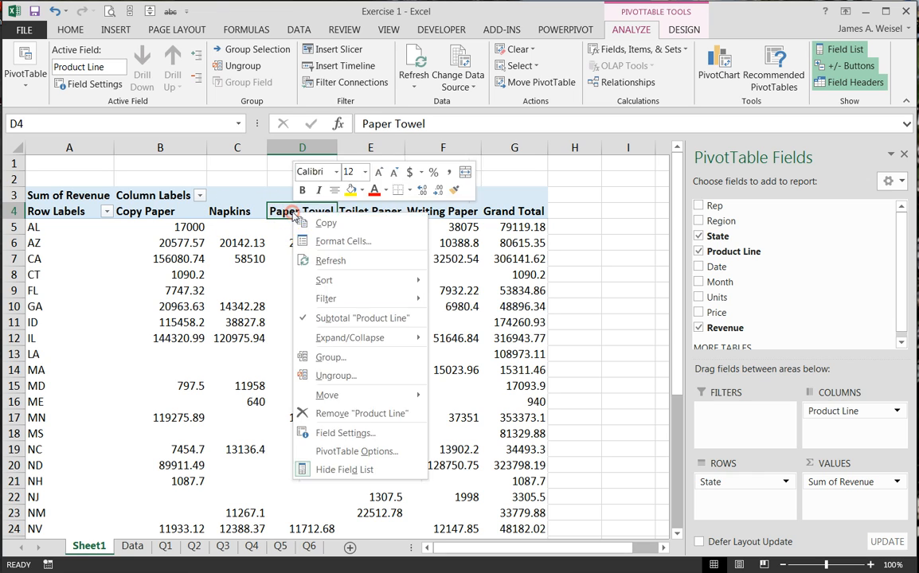
mouse_move(357, 452)
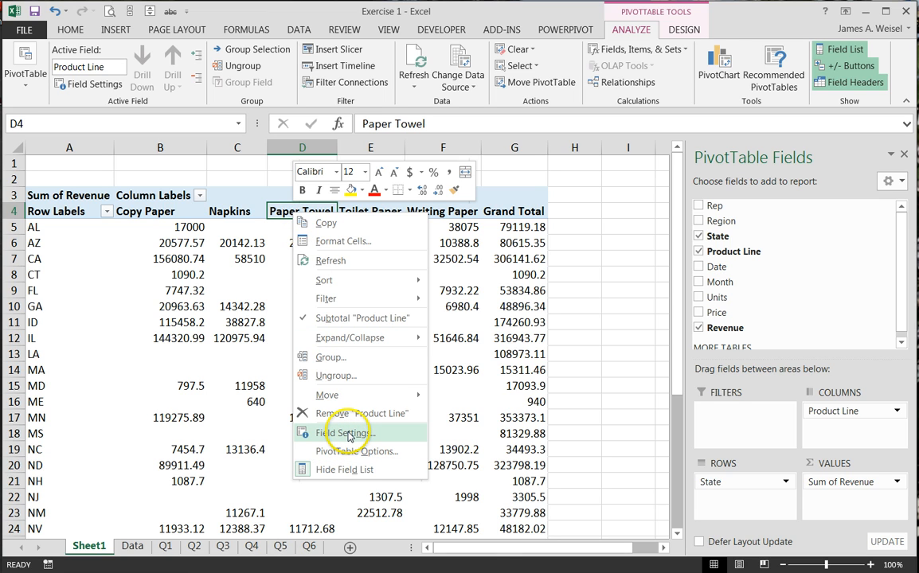
click(346, 432)
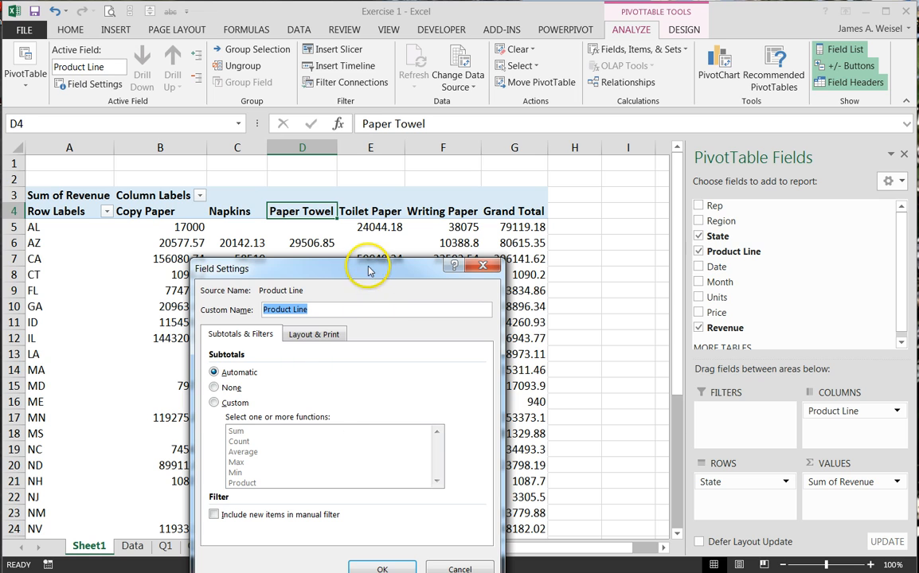
drag(366, 268, 382, 189)
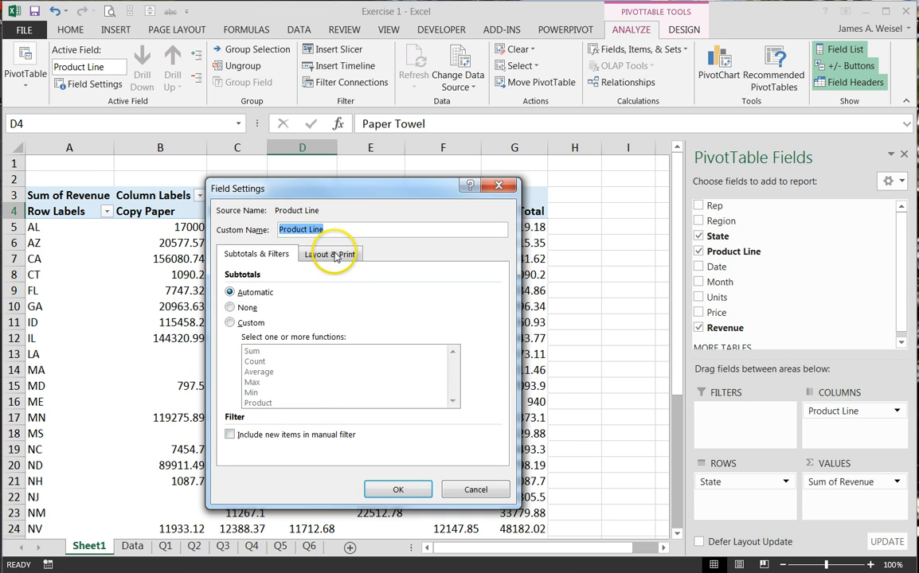
click(329, 253)
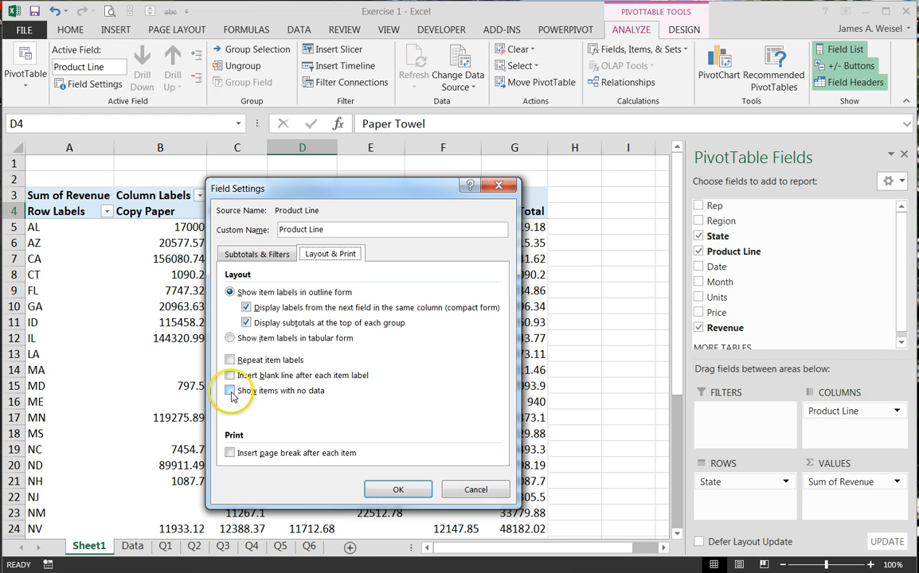
click(230, 390)
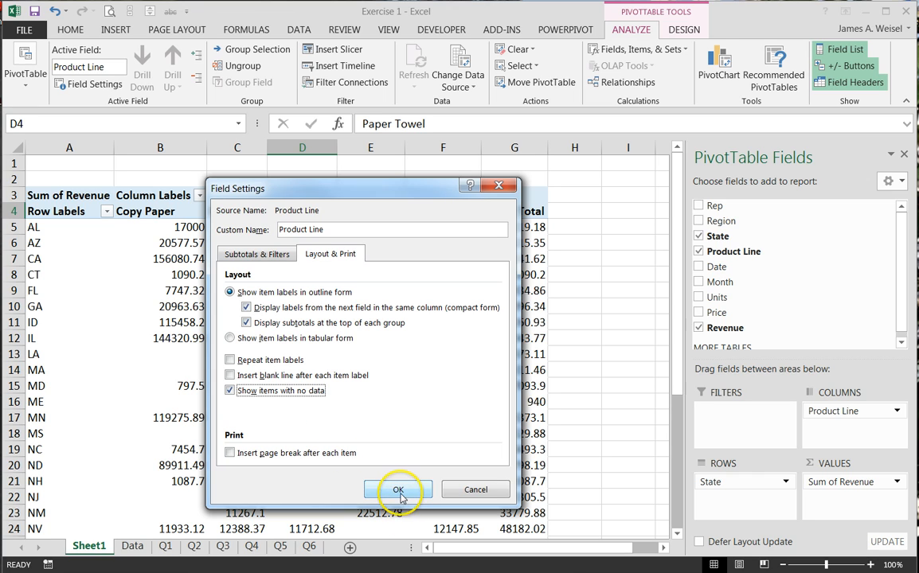
mouse_move(310, 397)
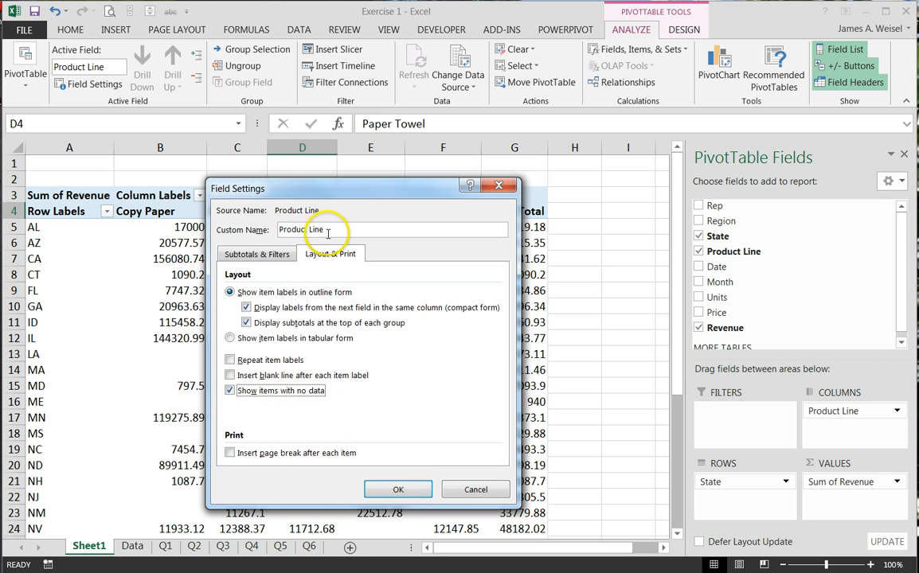
click(398, 489)
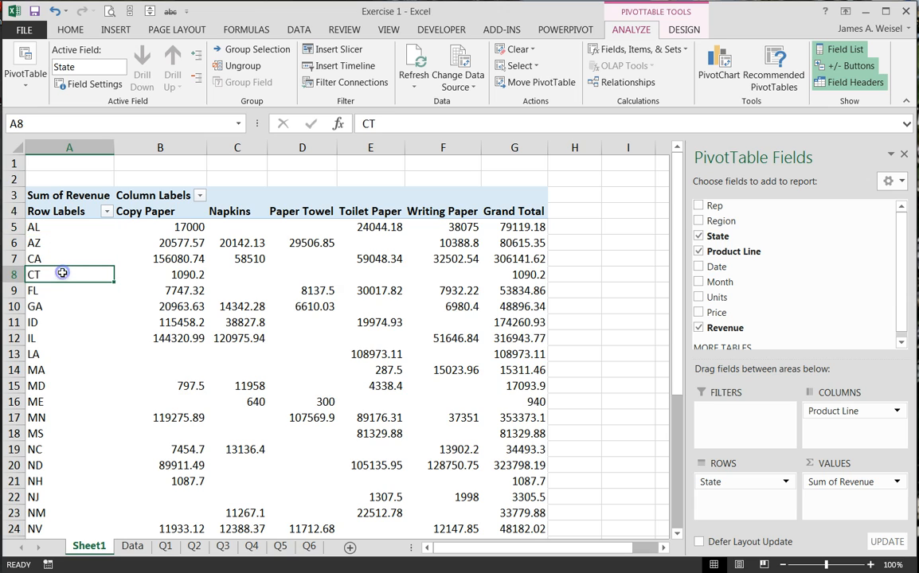
mouse_move(62, 274)
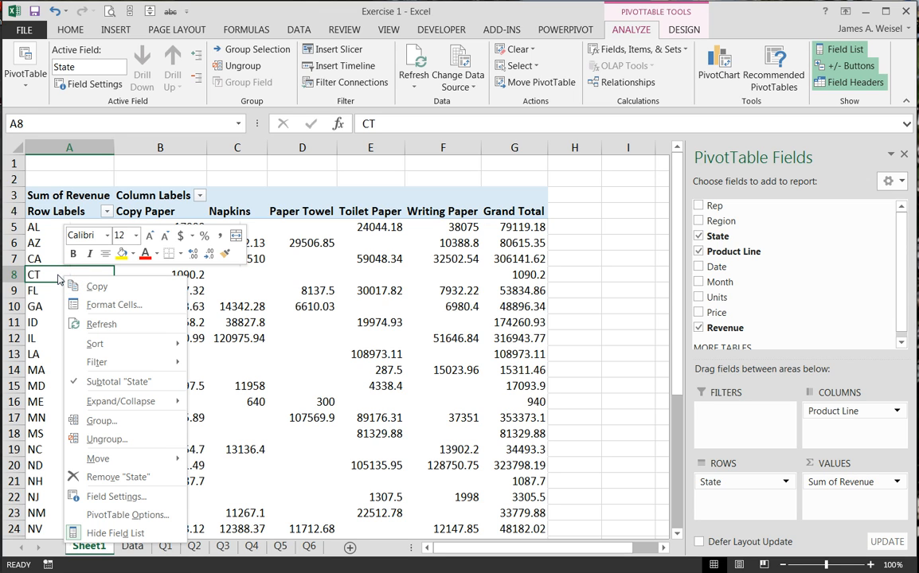
- Enable 'Show items with no data' in the State field's Layout & Print settings
click(34, 305)
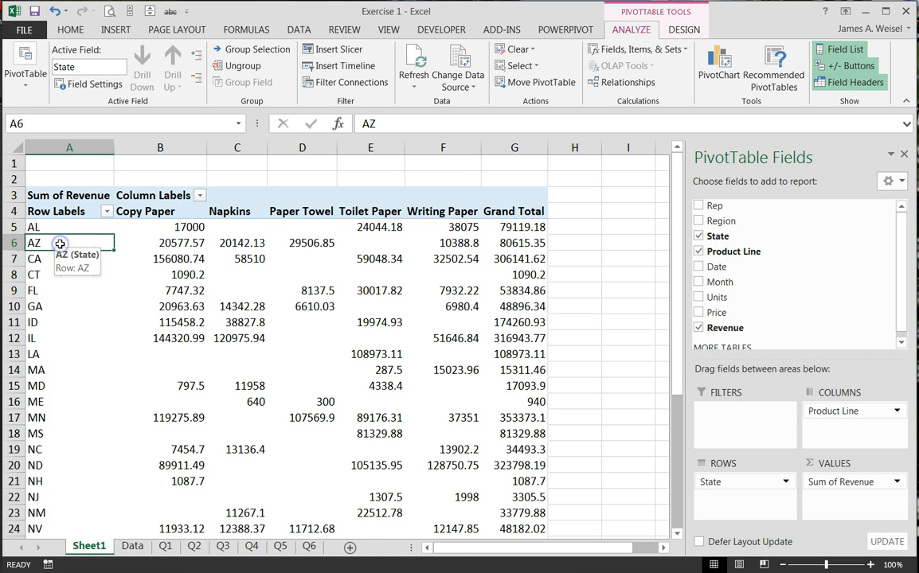
right_click(61, 243)
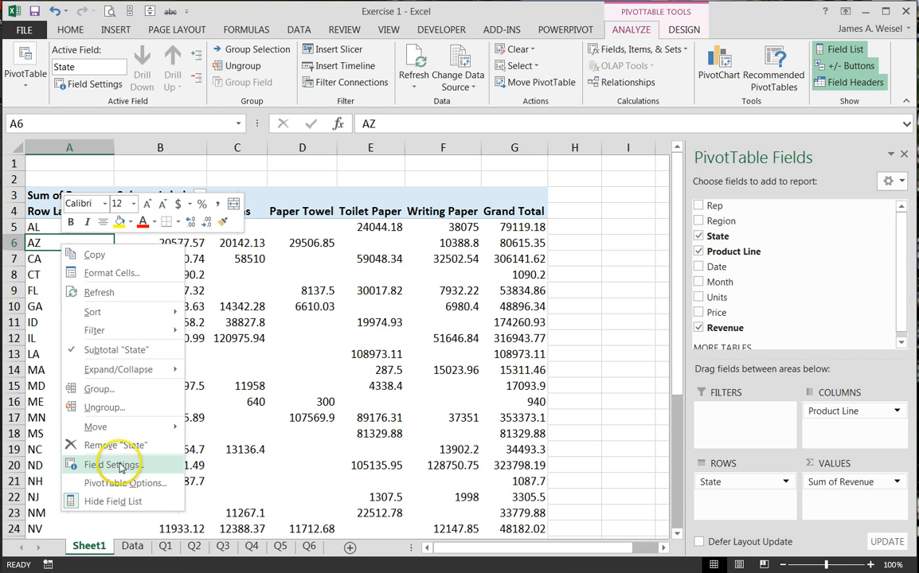
click(113, 464)
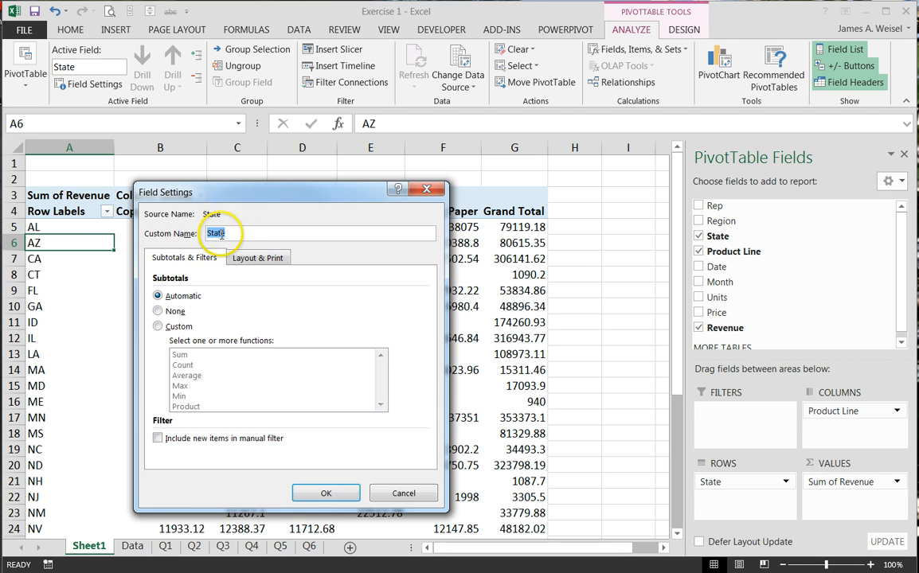
click(257, 257)
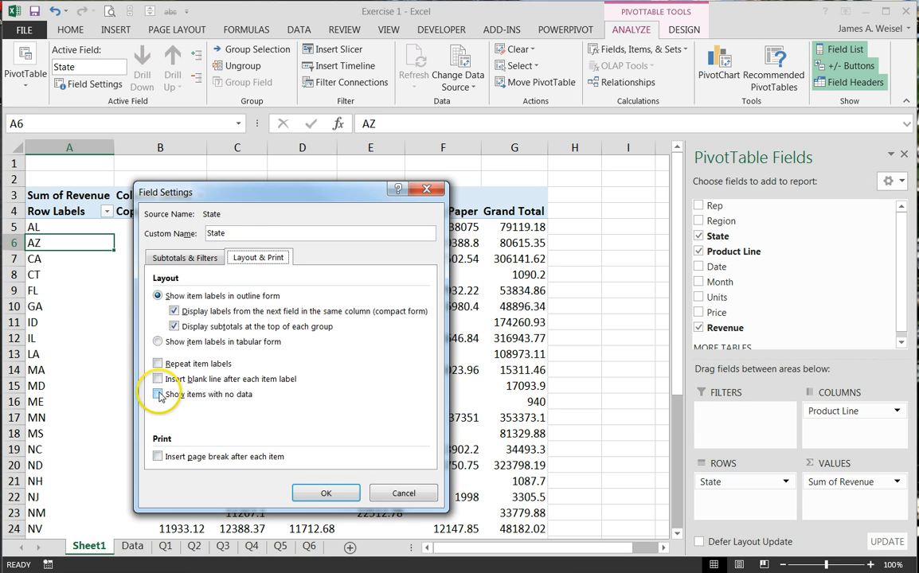
click(157, 394)
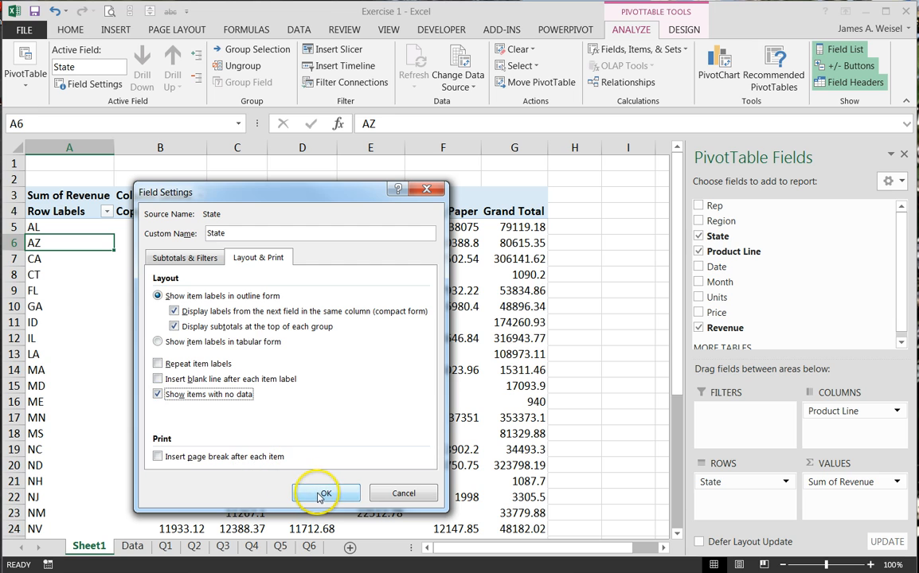
click(324, 493)
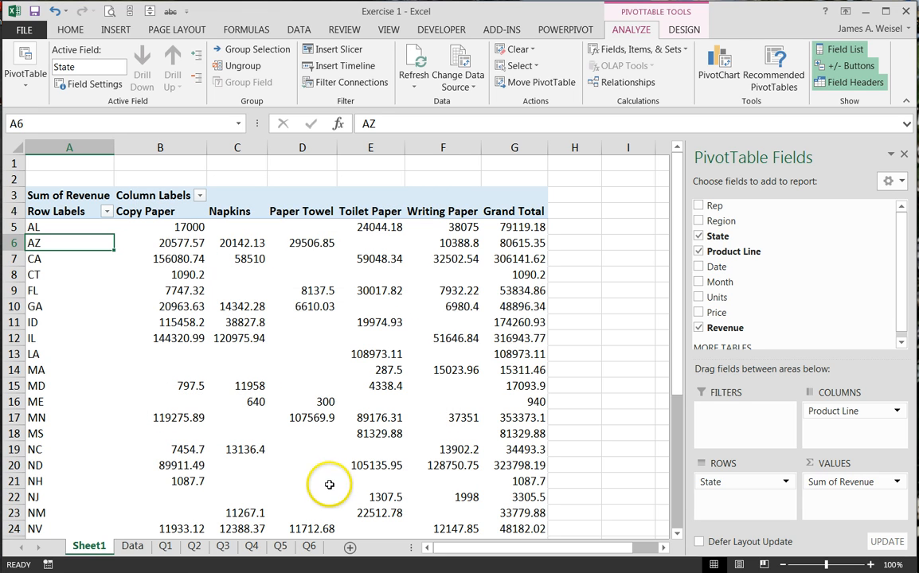
click(302, 258)
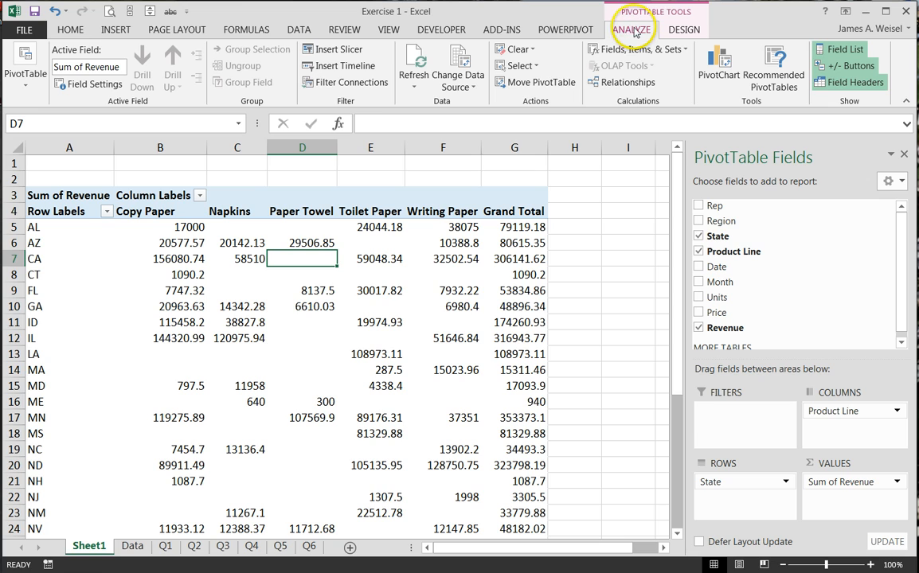
- Set the PivotTable Options to show 0 for empty cells
click(26, 68)
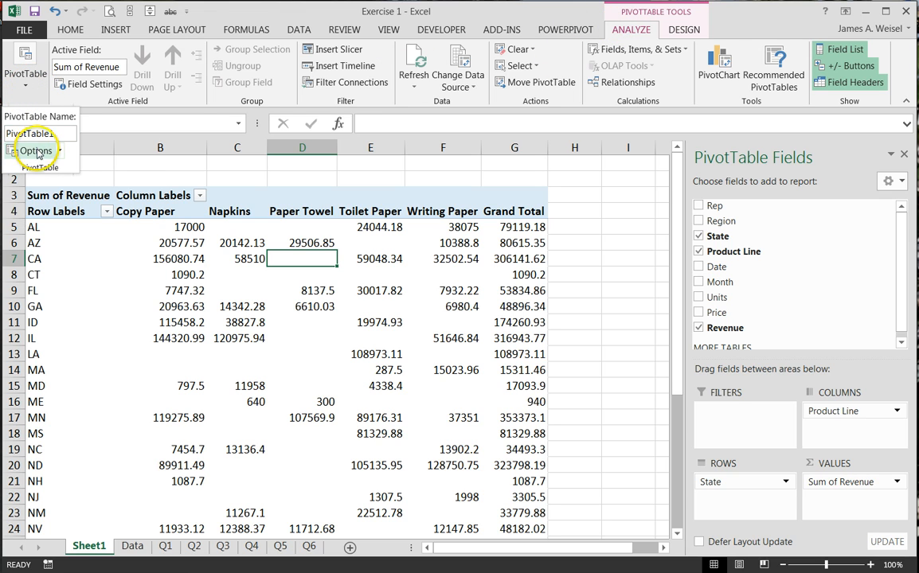
click(36, 151)
text(0)
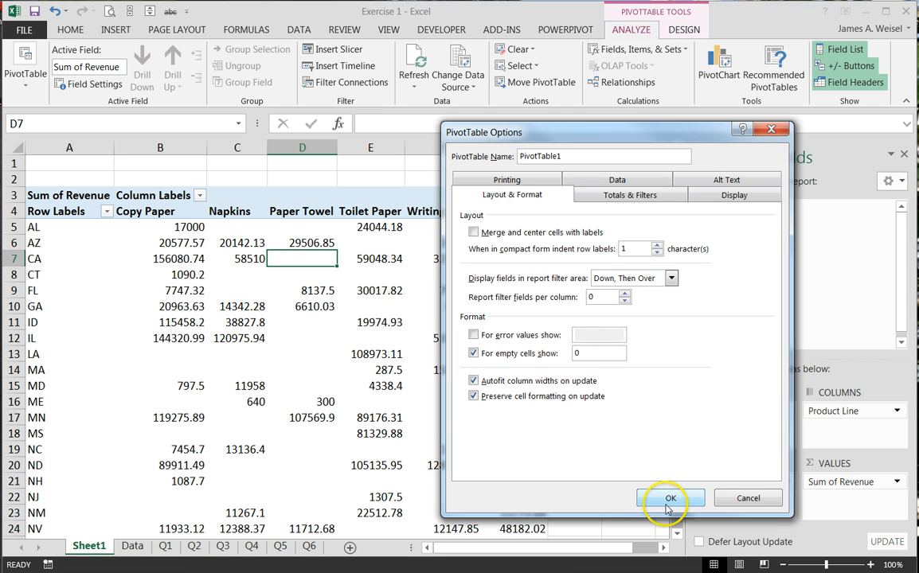
click(670, 498)
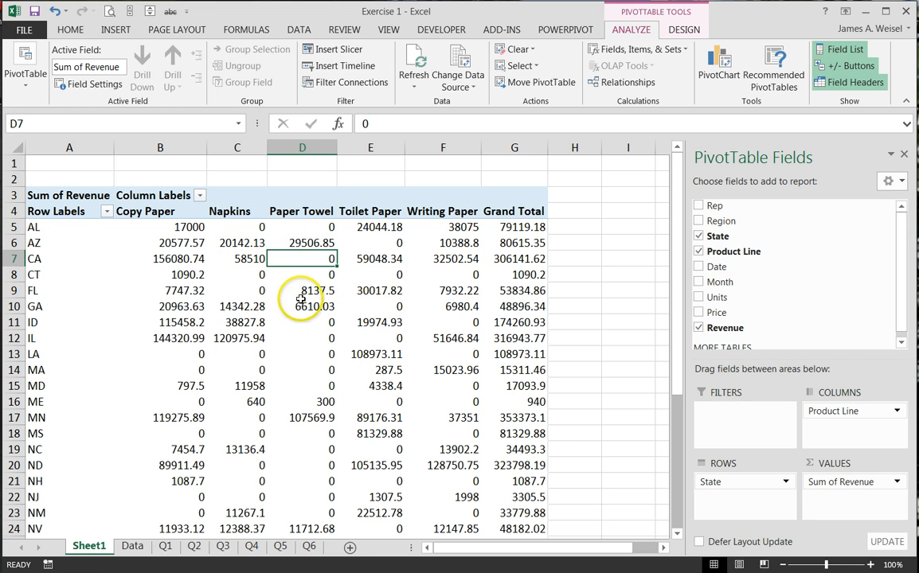
mouse_move(307, 290)
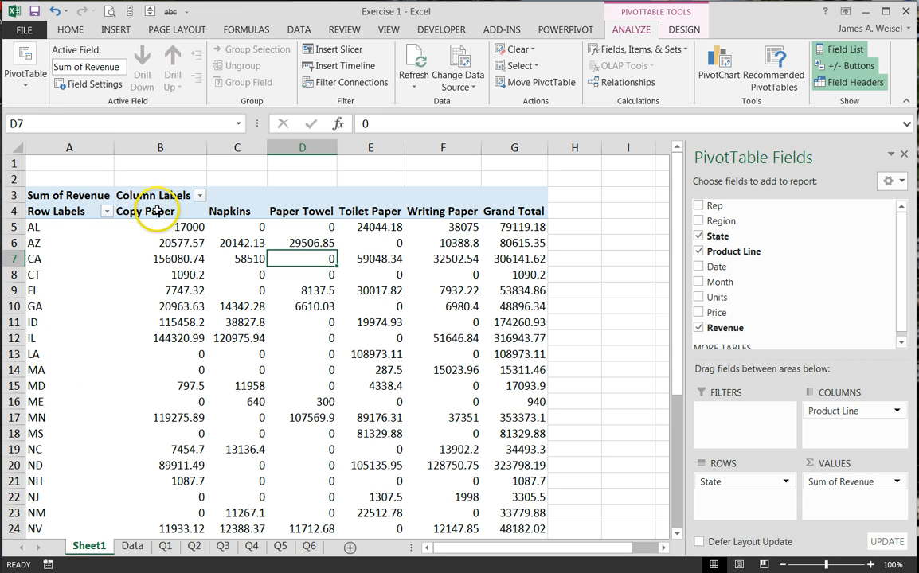
mouse_move(324, 211)
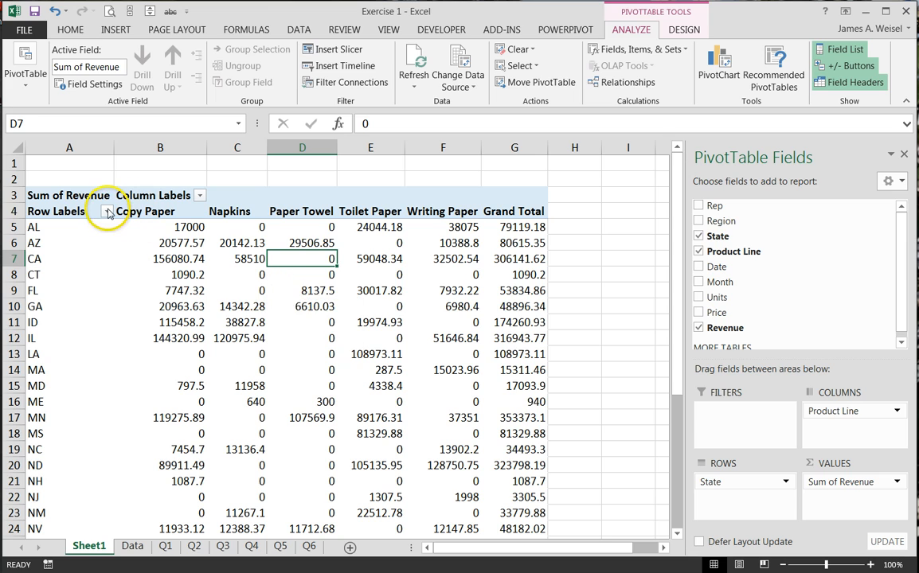
- Filter the State row labels to show only AL
click(108, 211)
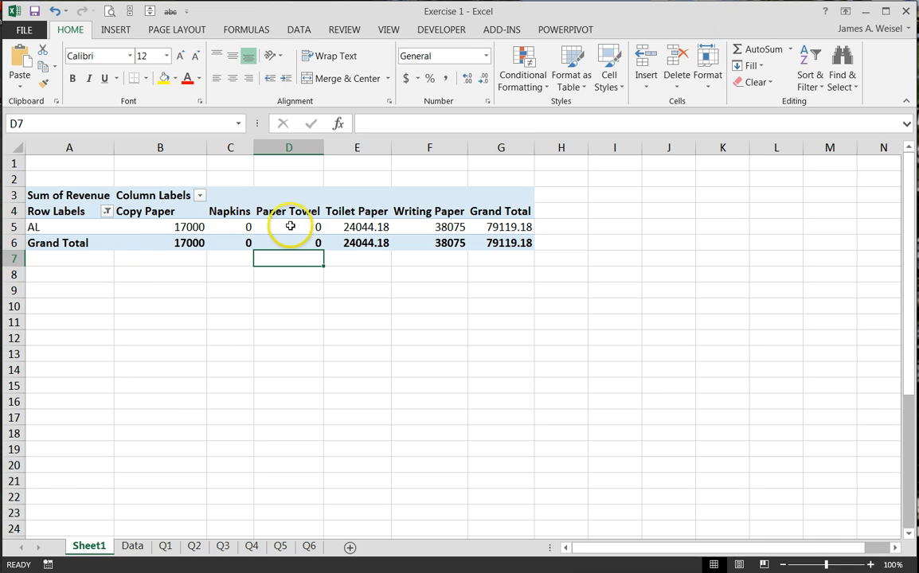
mouse_move(288, 227)
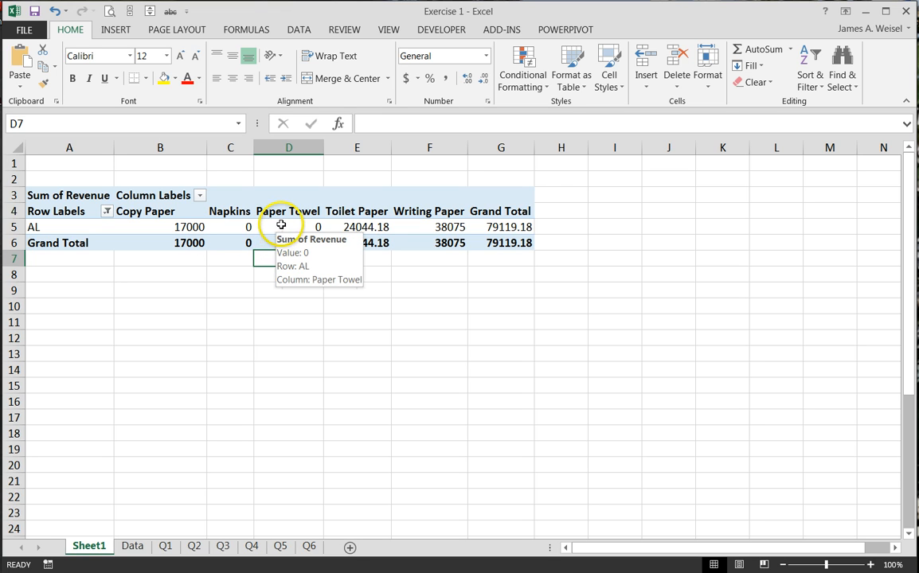
click(288, 227)
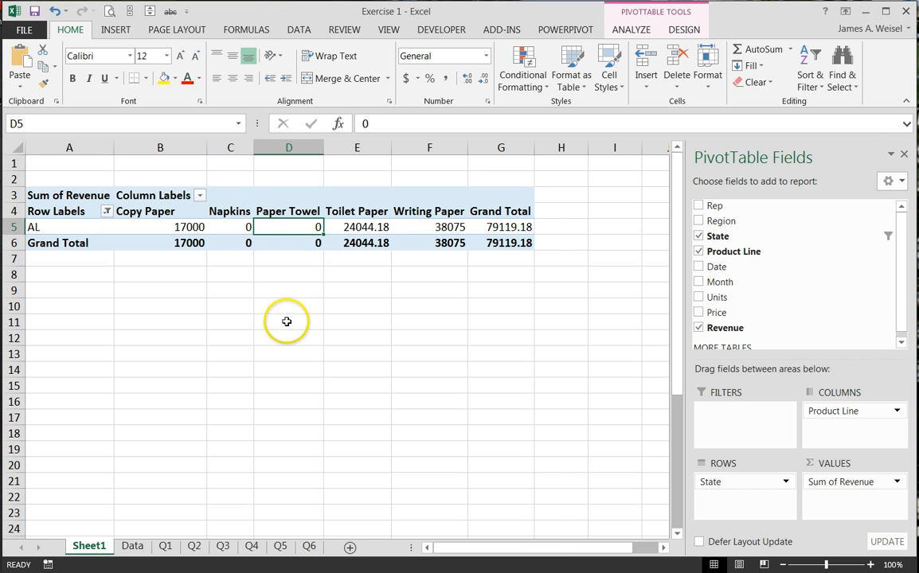
mouse_move(286, 321)
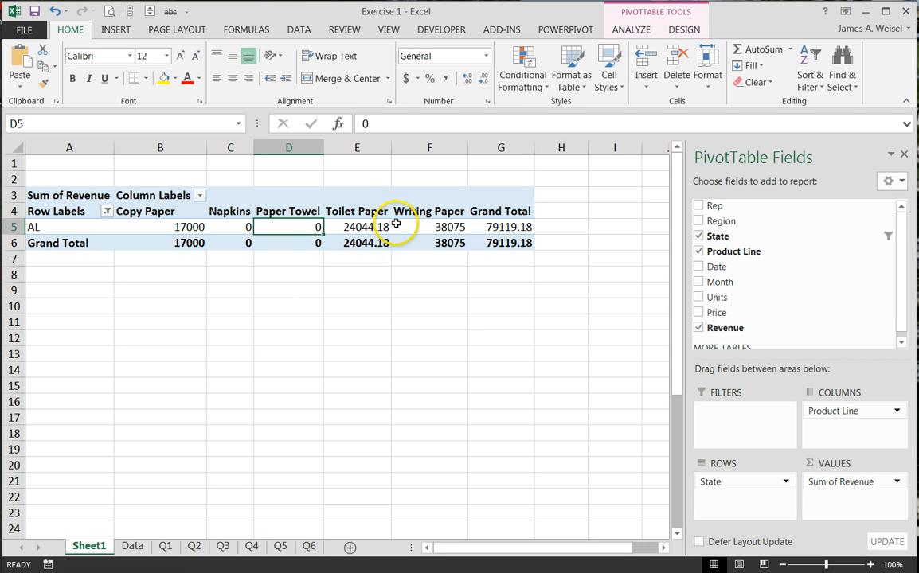
mouse_move(294, 243)
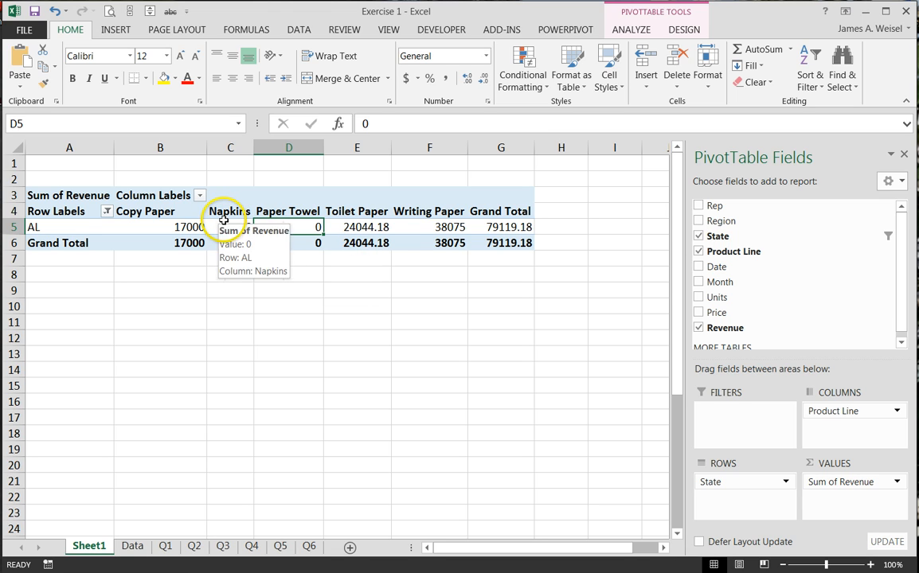
mouse_move(412, 229)
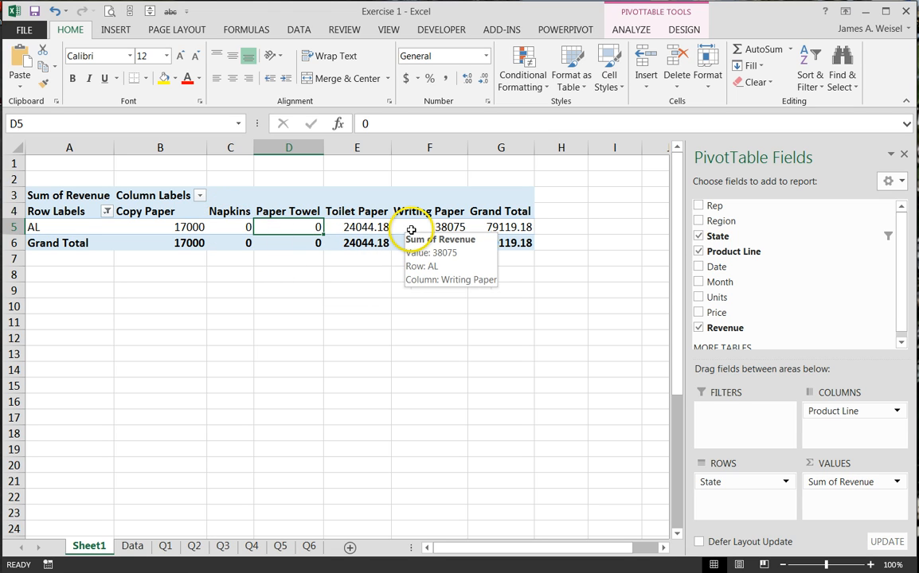
mouse_move(390, 295)
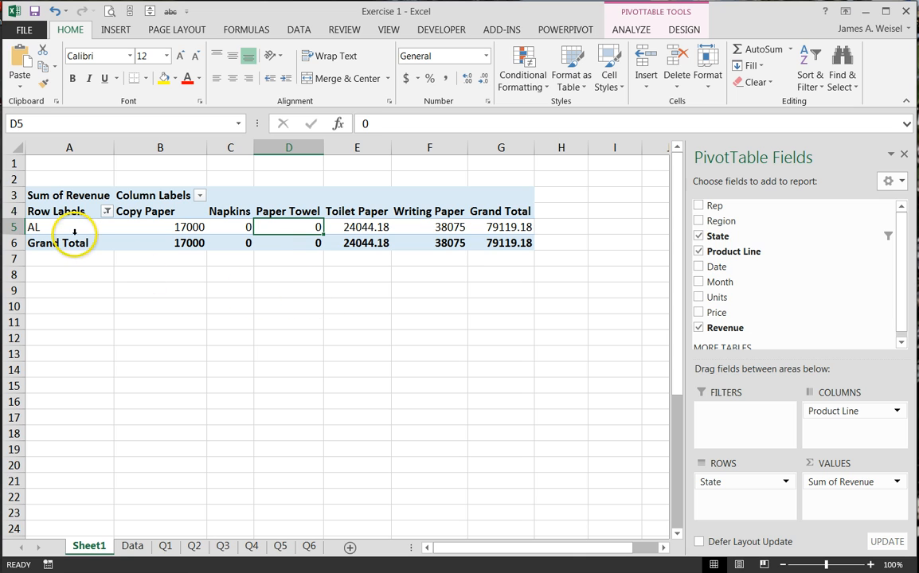
mouse_move(148, 211)
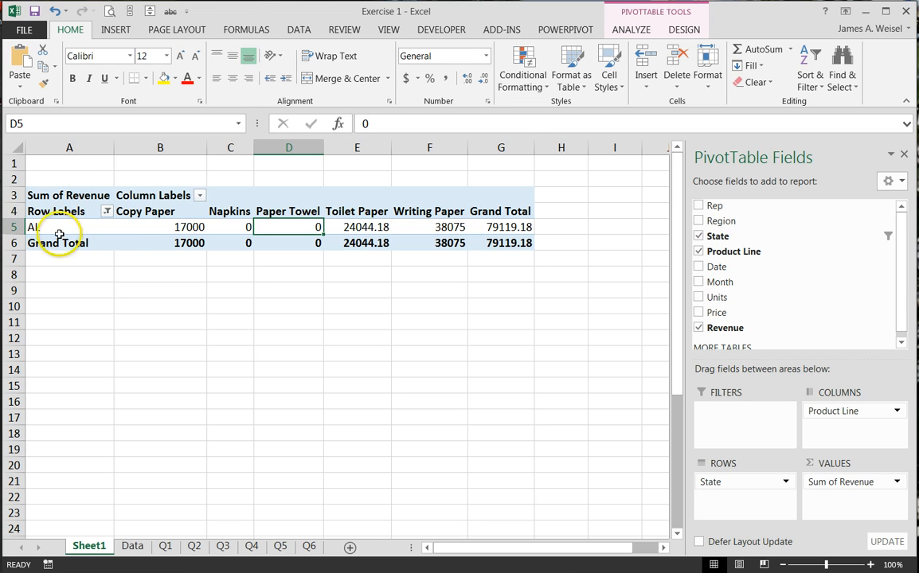
mouse_move(67, 341)
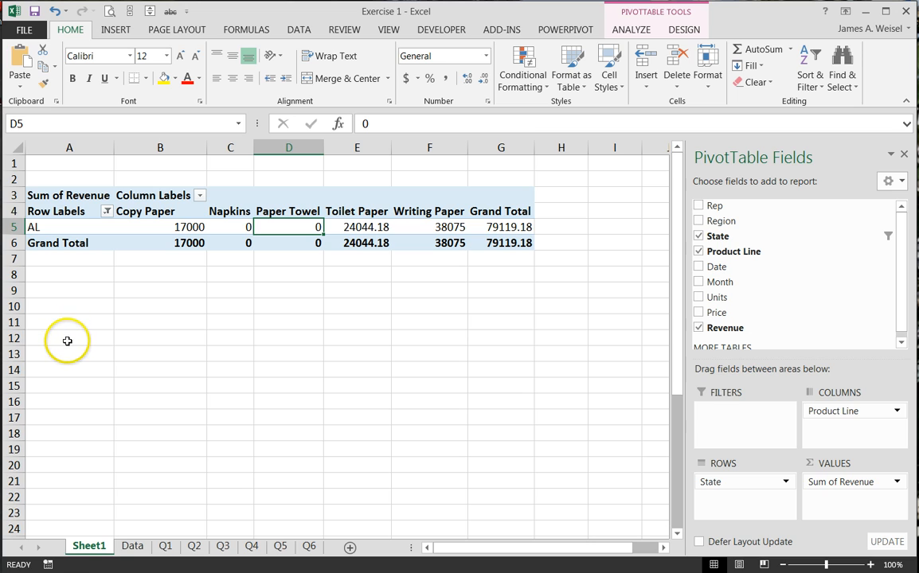
mouse_move(305, 220)
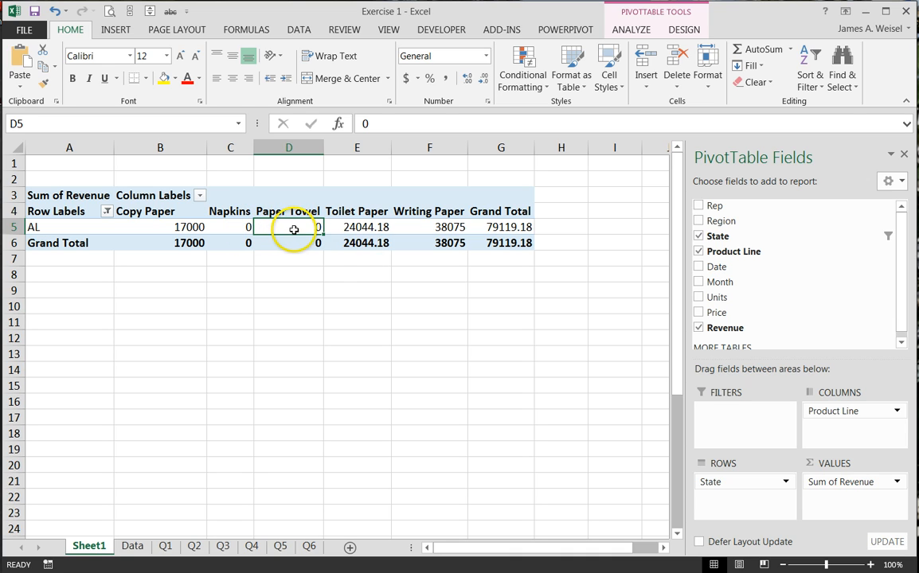
mouse_move(295, 230)
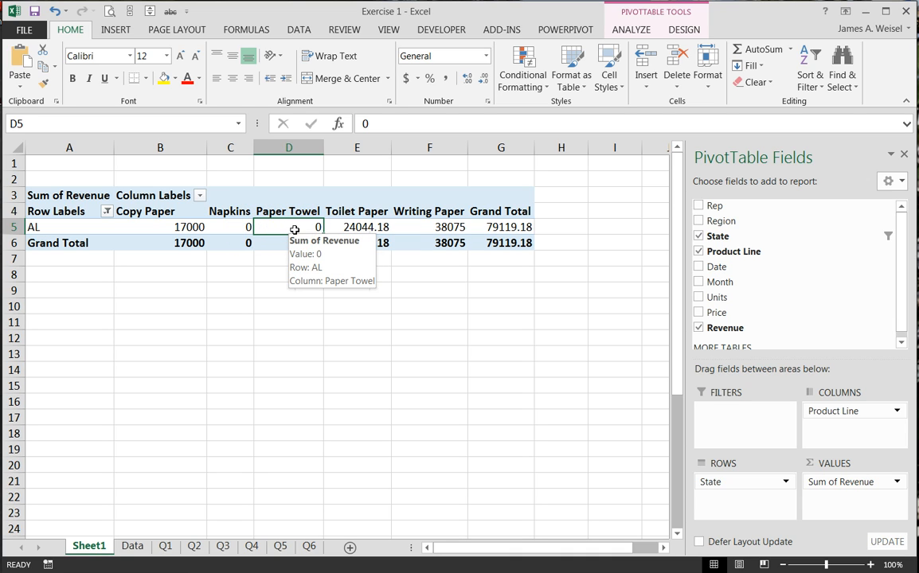